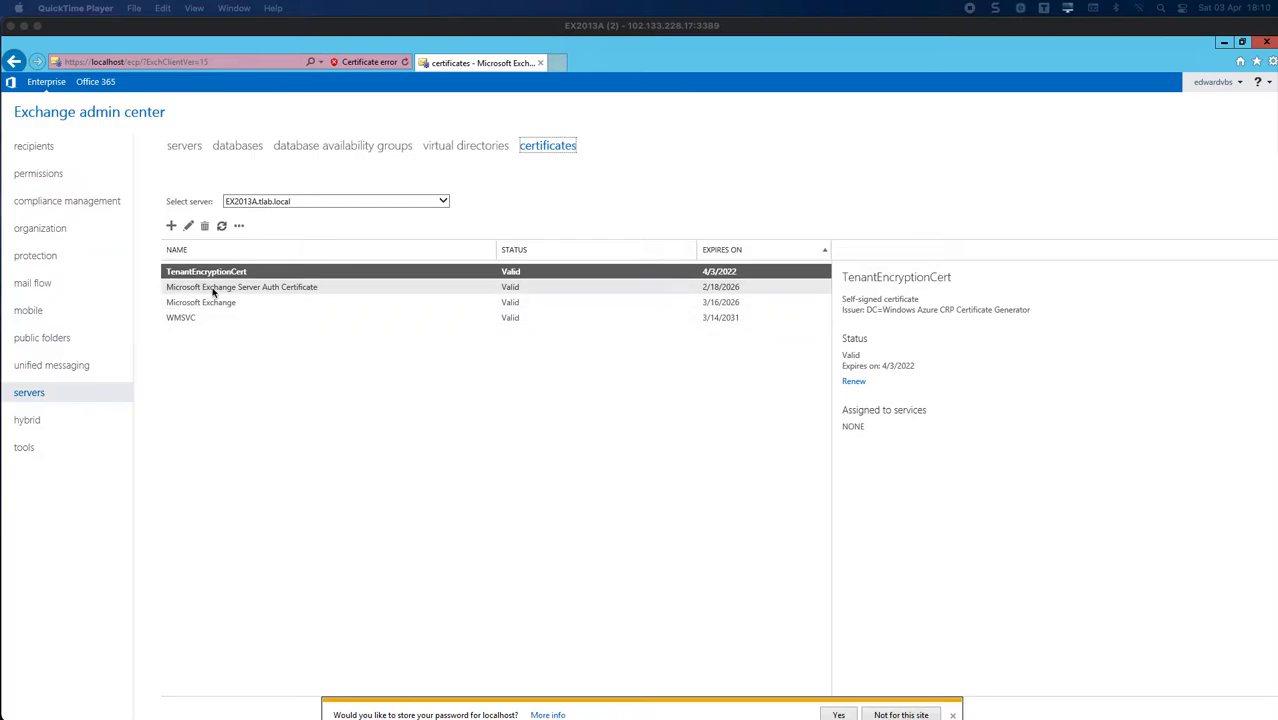
{"action": "mouse_move", "coordinate": [212, 288]}
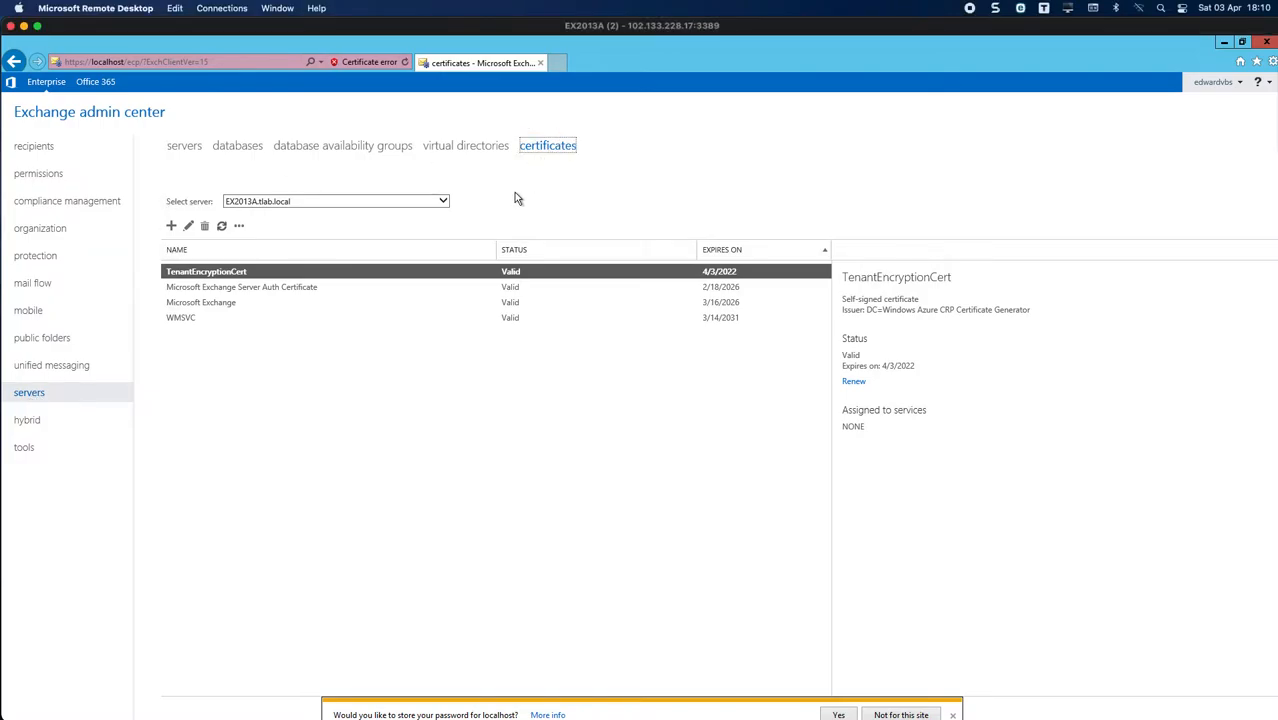
{"action": "mouse_move", "coordinate": [477, 362]}
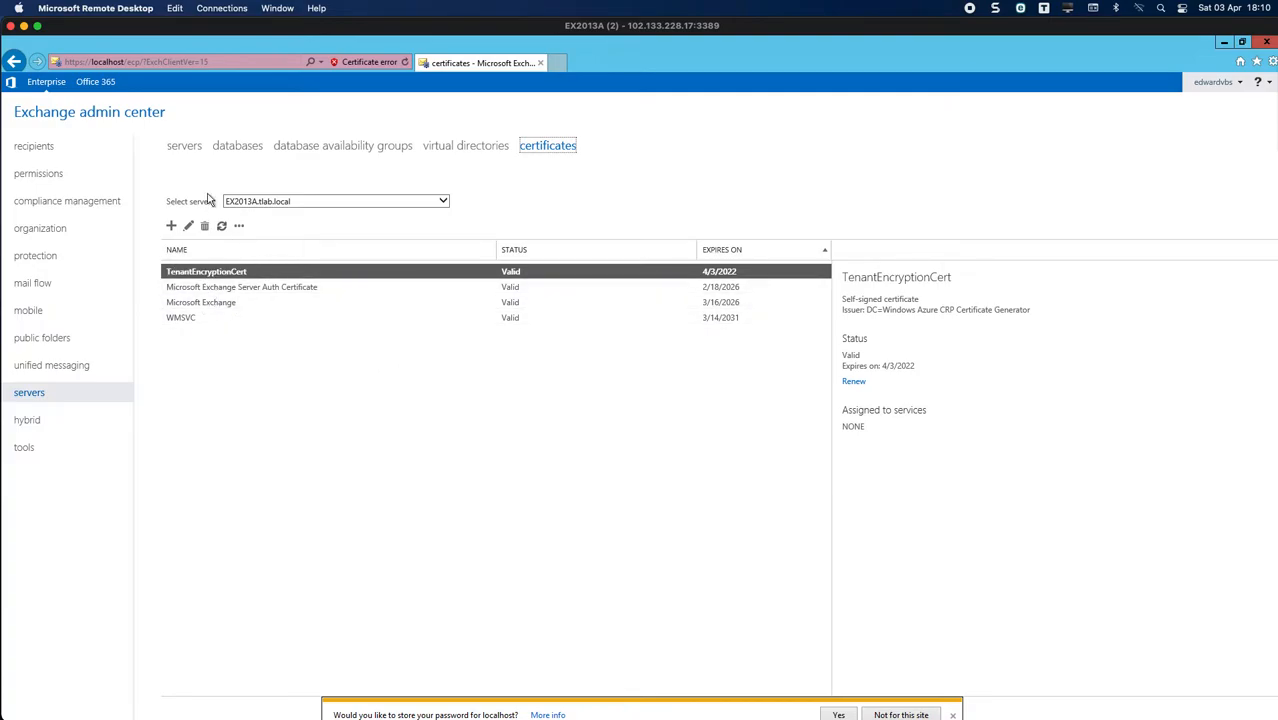
{"action": "mouse_move", "coordinate": [205, 211]}
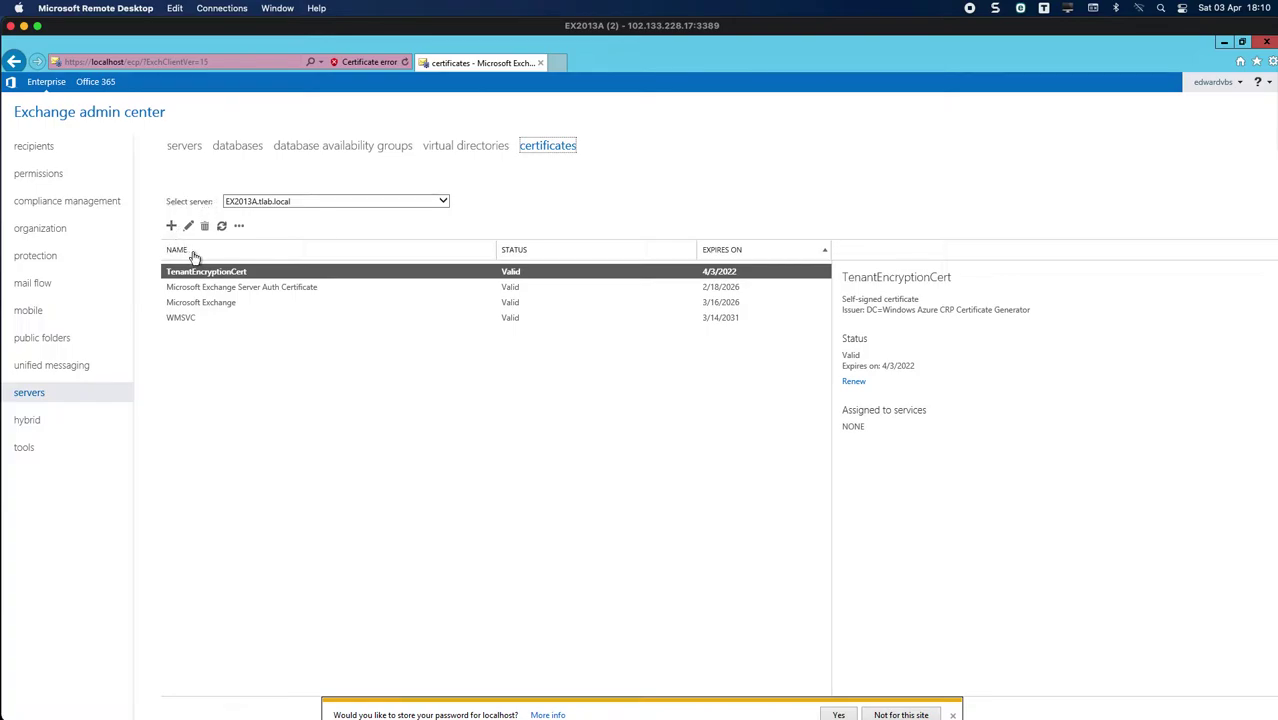
{"action": "mouse_move", "coordinate": [511, 349]}
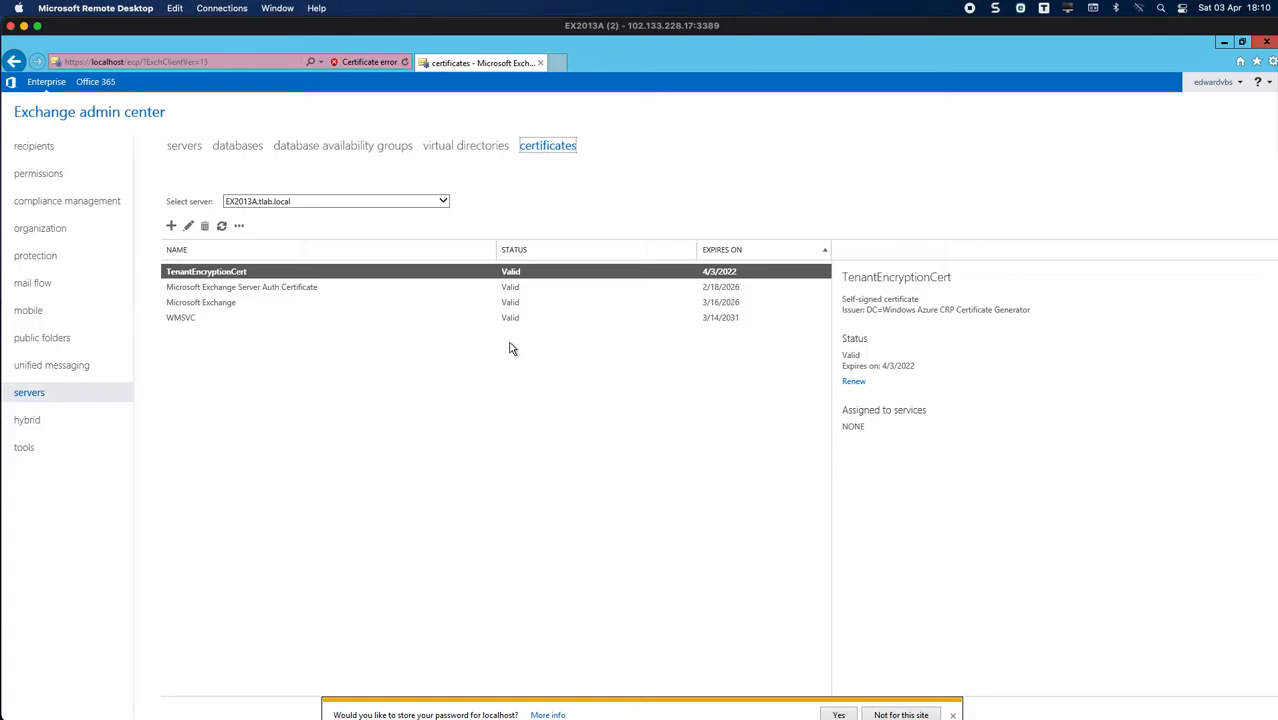
{"action": "mouse_move", "coordinate": [342, 333]}
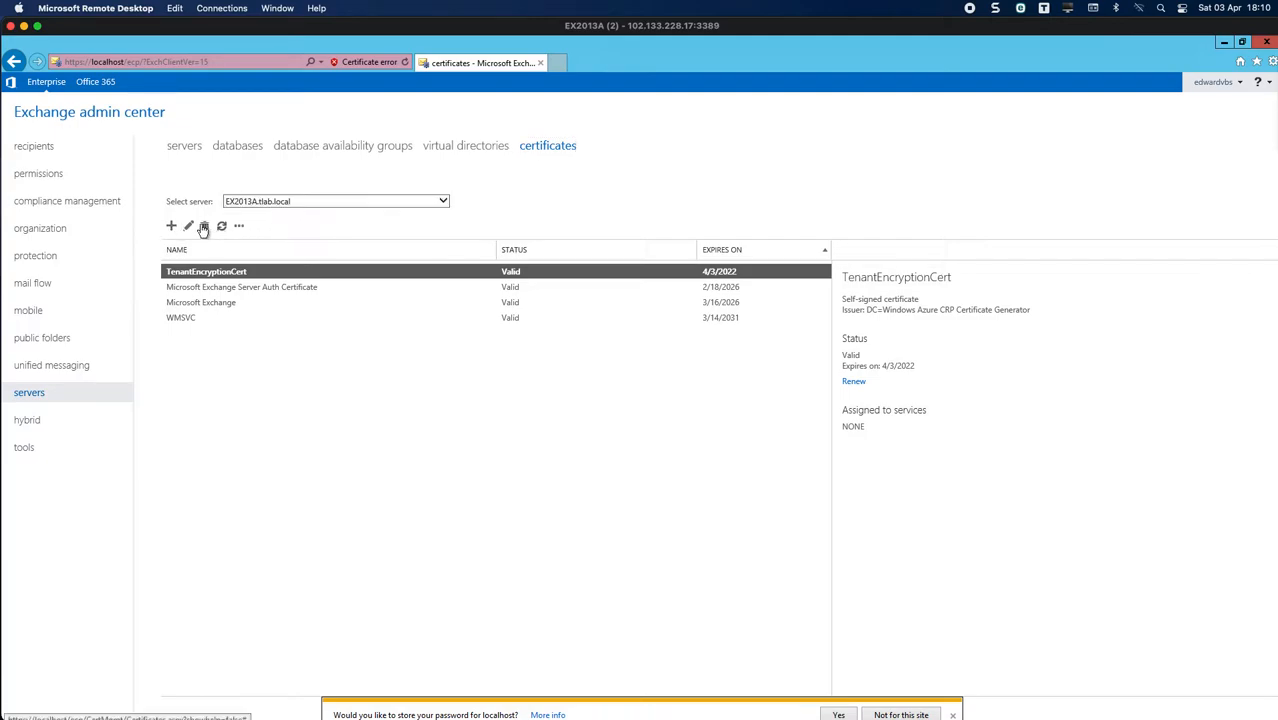
Step: Start a new certificate request to a certification authority named 'TLab Cert'
{"action": "left_click", "coordinate": [171, 225]}
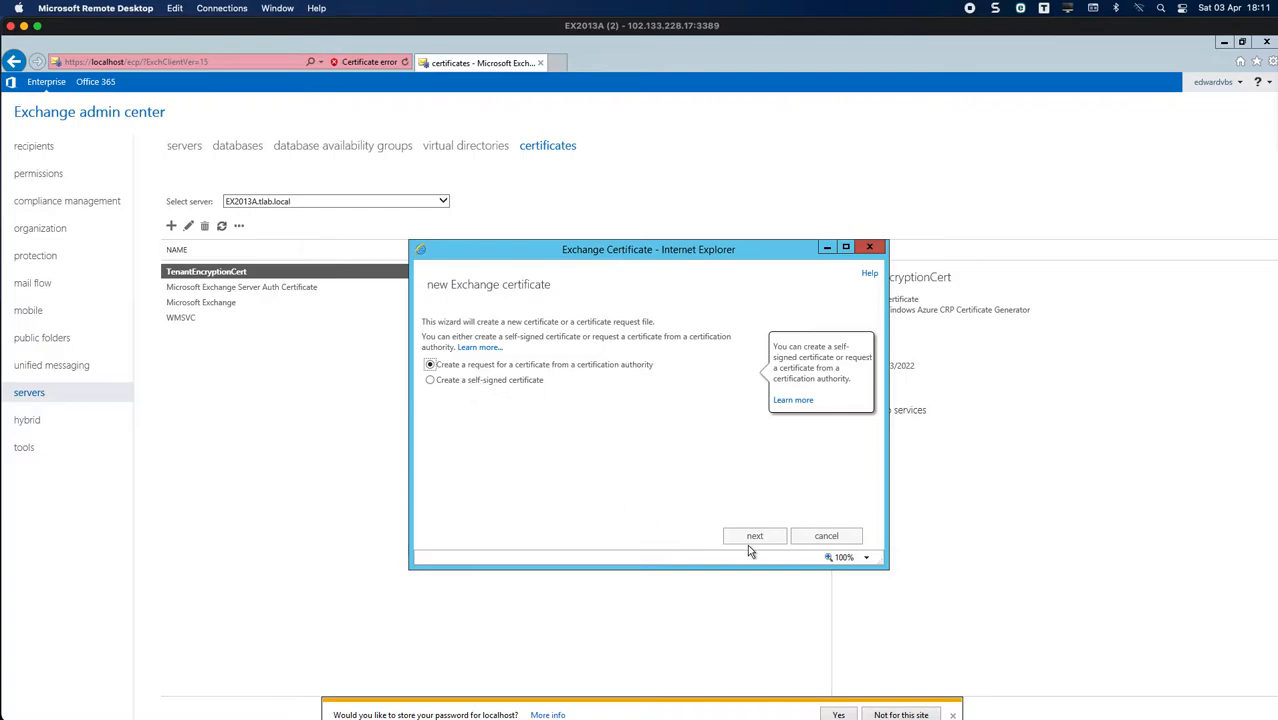
{"action": "left_click", "coordinate": [754, 535]}
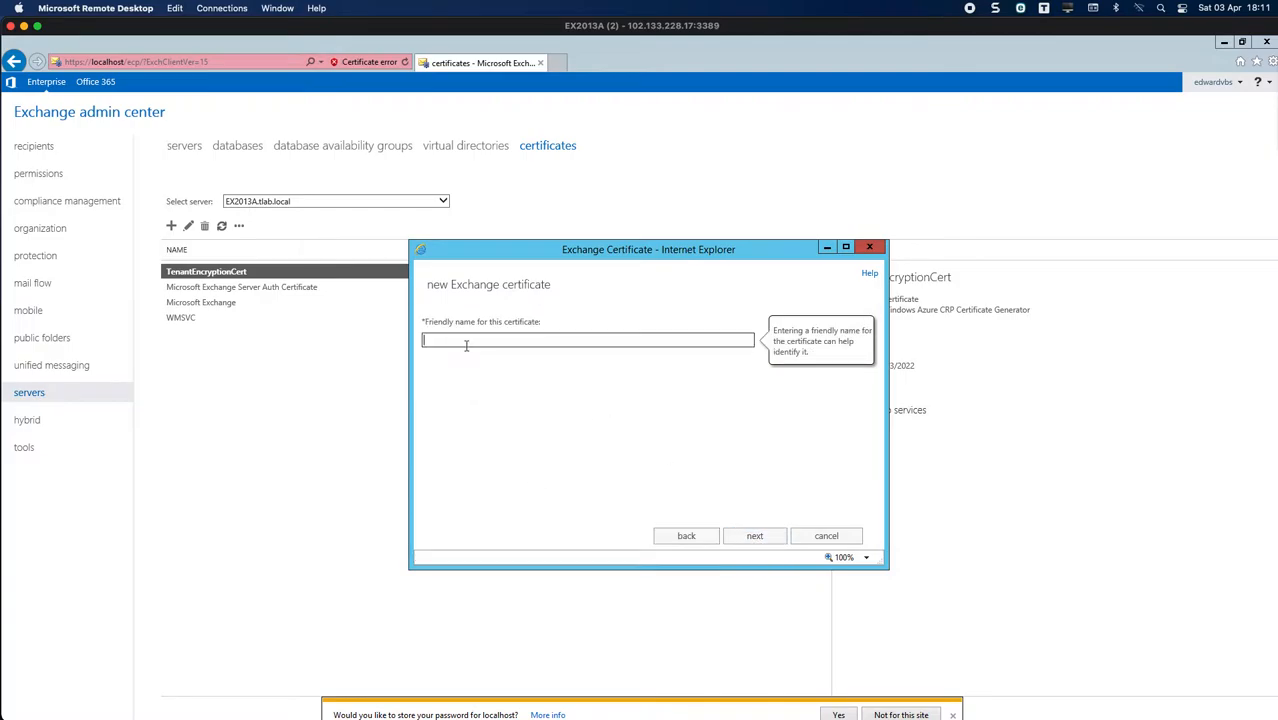
{"action": "type", "text": "TLa"}
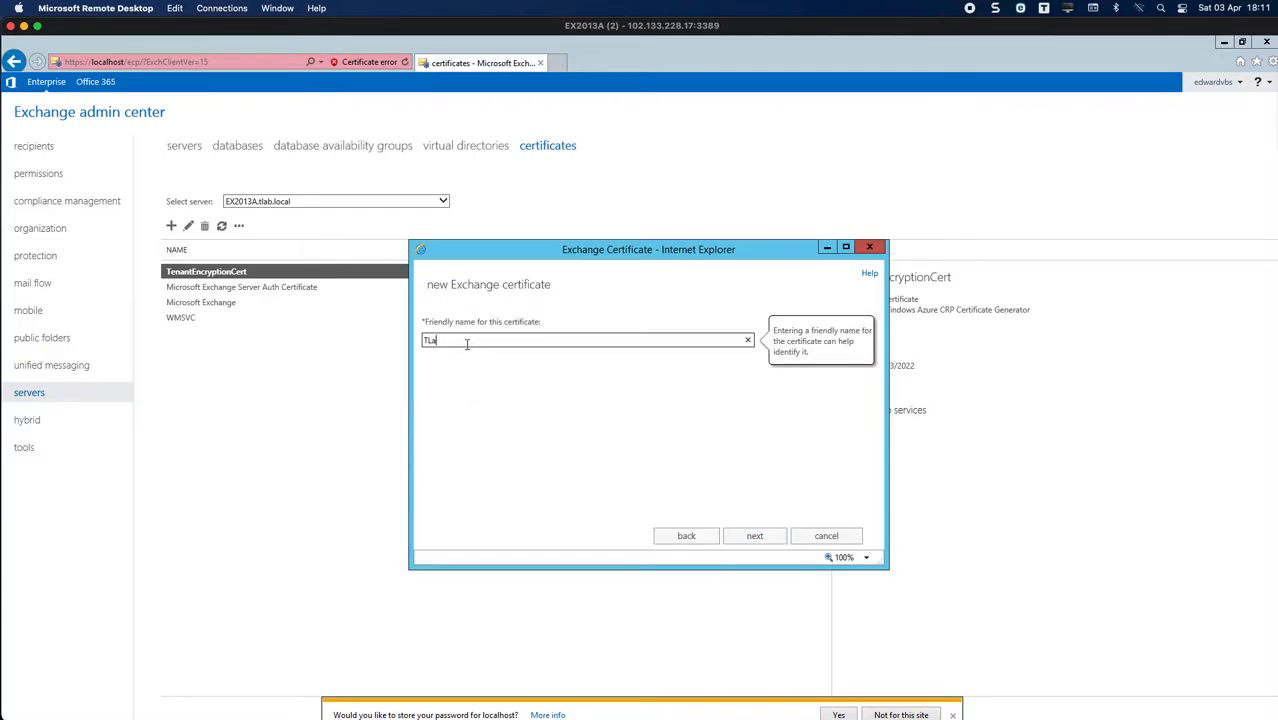
{"action": "left_click", "coordinate": [754, 535]}
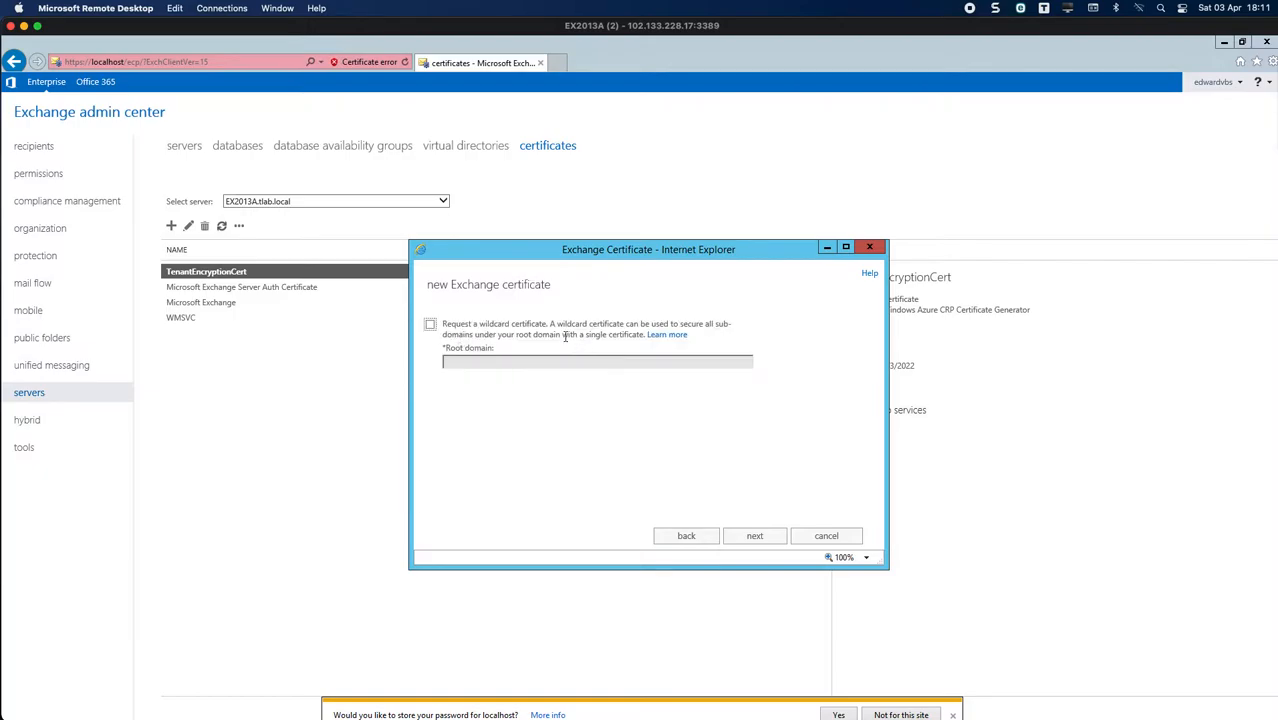
Step: Skip the wildcard option and store the request on server EX2013A
{"action": "left_click", "coordinate": [754, 535]}
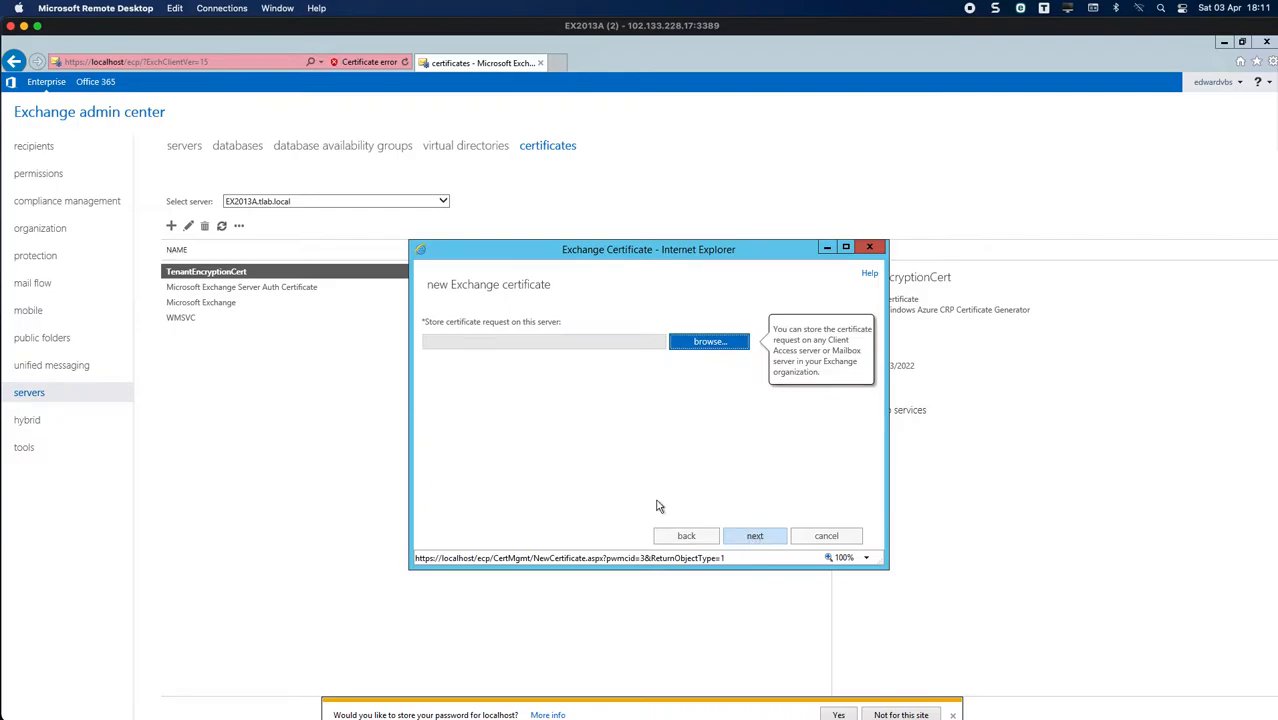
{"action": "left_click", "coordinate": [709, 341]}
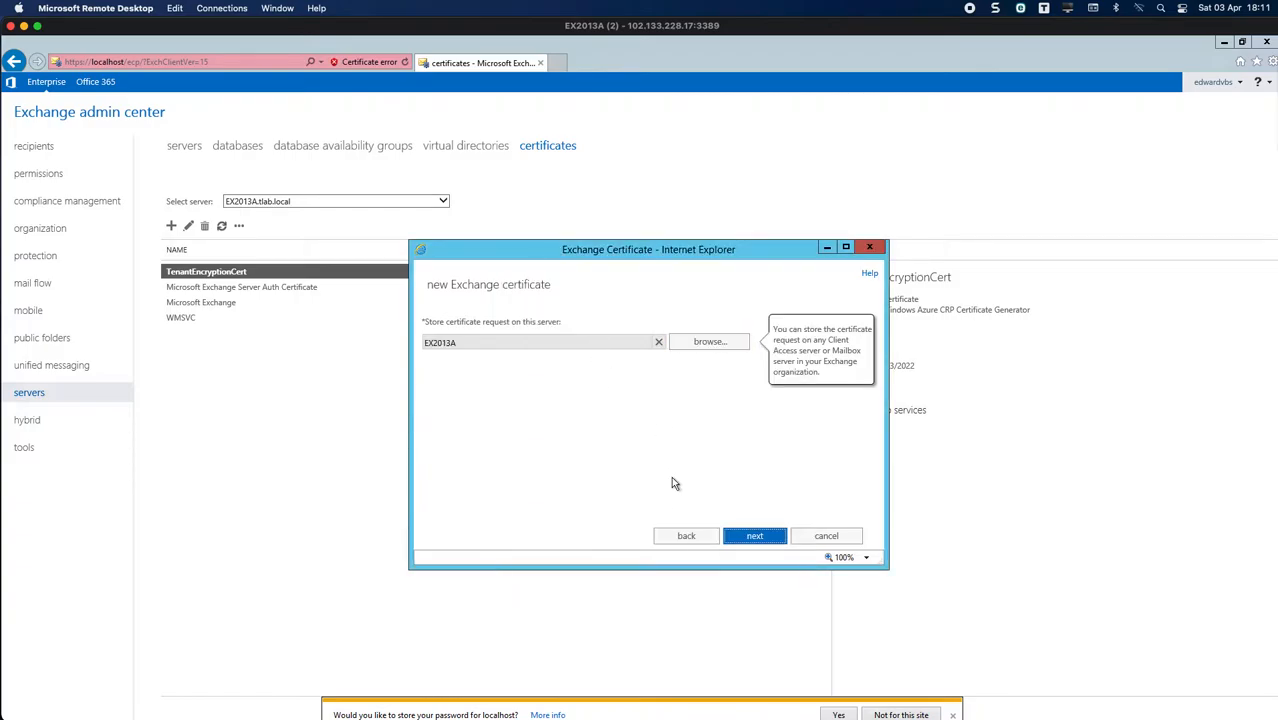
{"action": "left_click", "coordinate": [755, 535]}
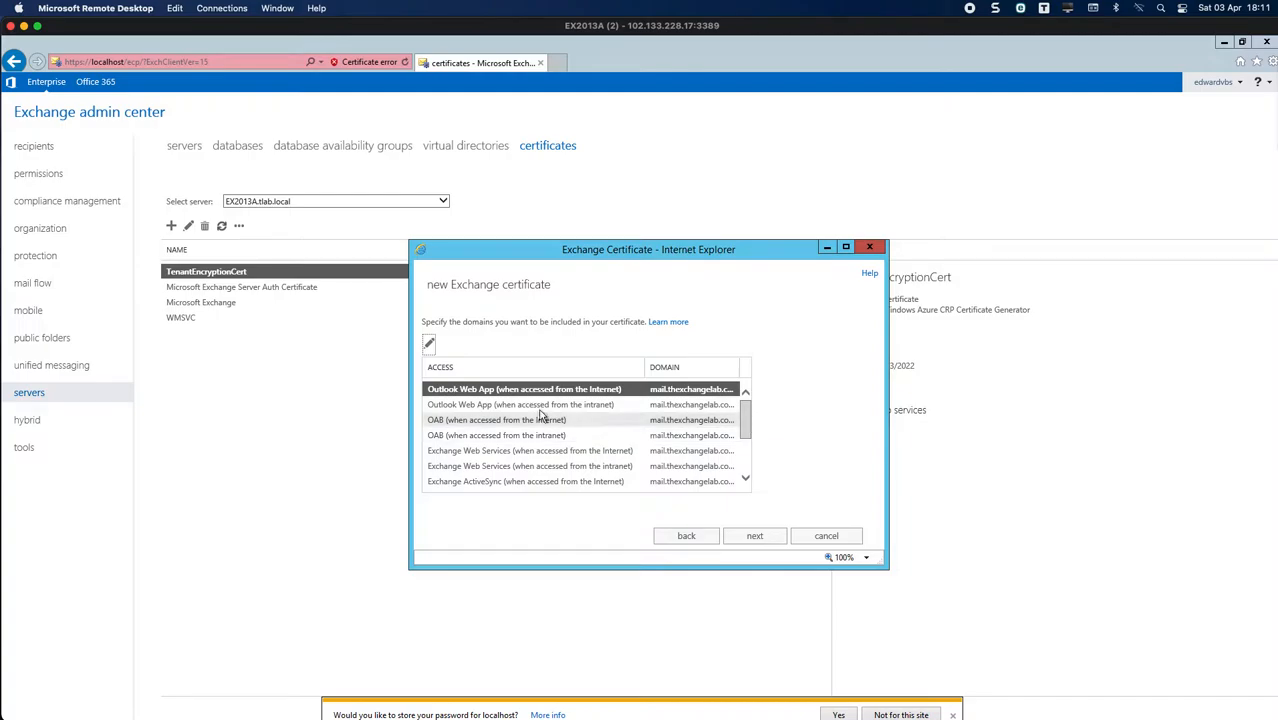
Step: Confirm the access-type domains, setting the internet Autodiscover domain to AutoDiscover.thexchangelab.com
{"action": "scroll", "scroll_direction": "down", "scroll_amount": 3}
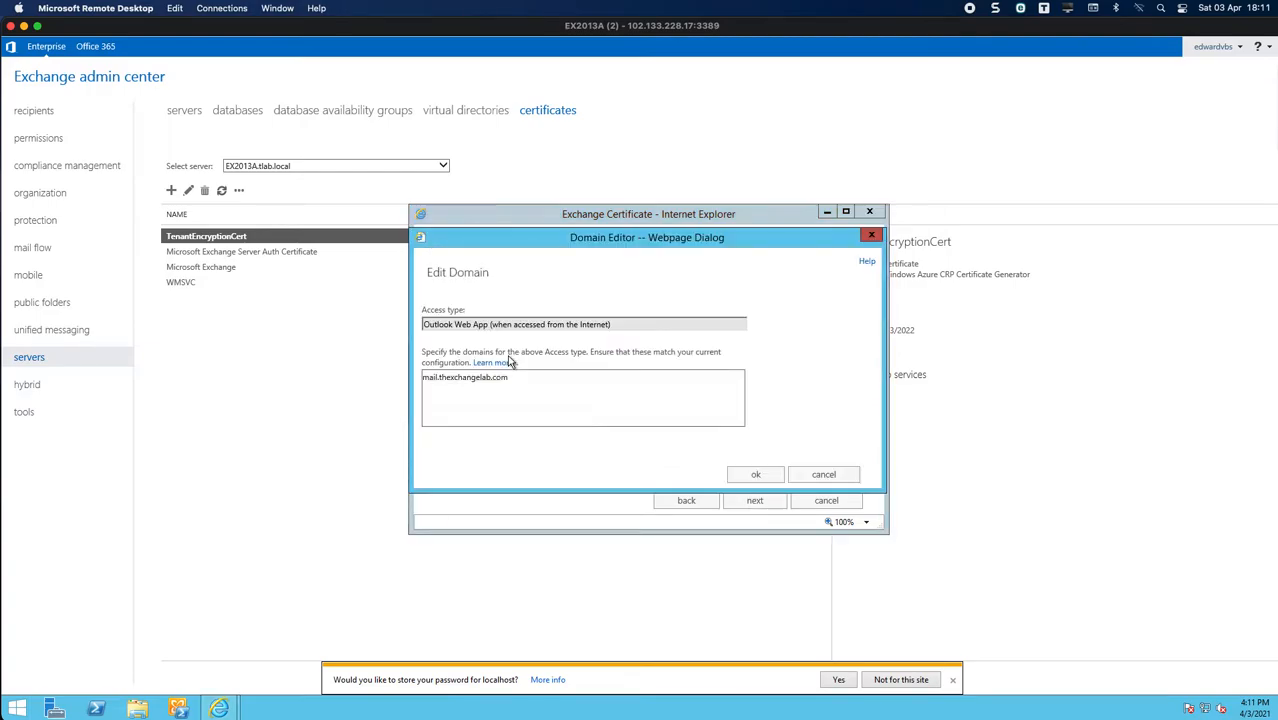
{"action": "double_click", "coordinate": [464, 377]}
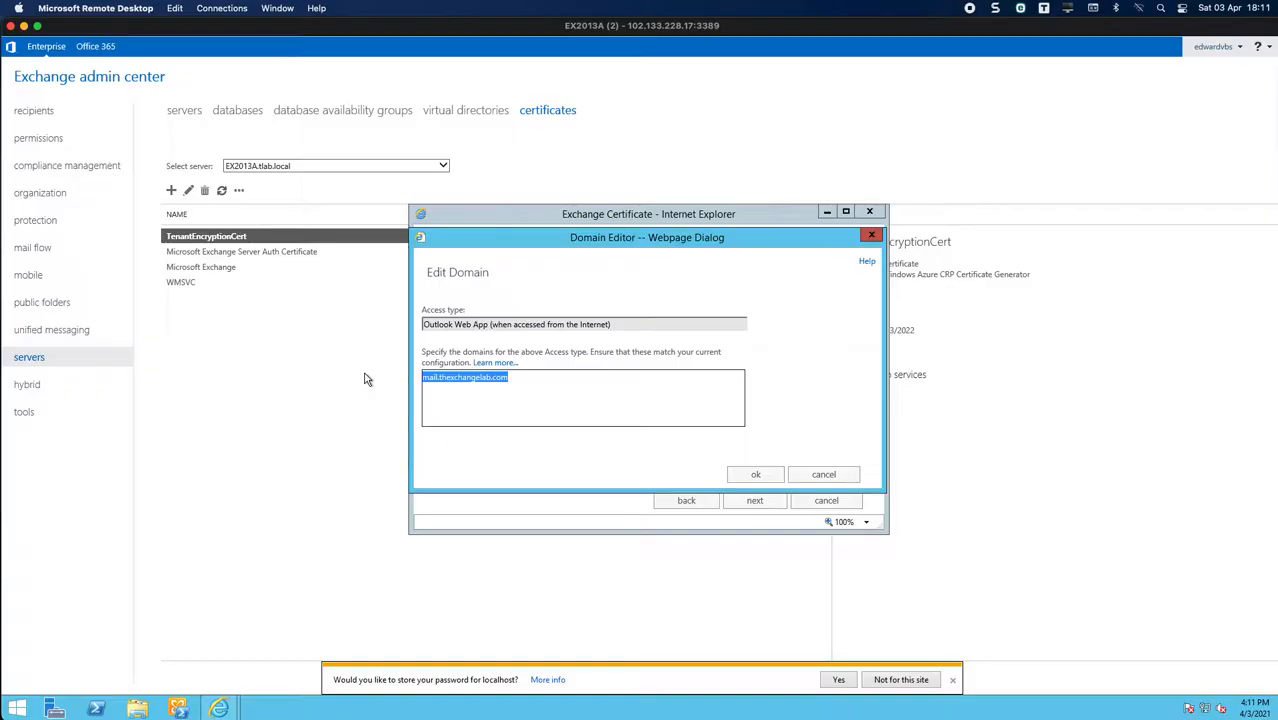
{"action": "mouse_move", "coordinate": [428, 392]}
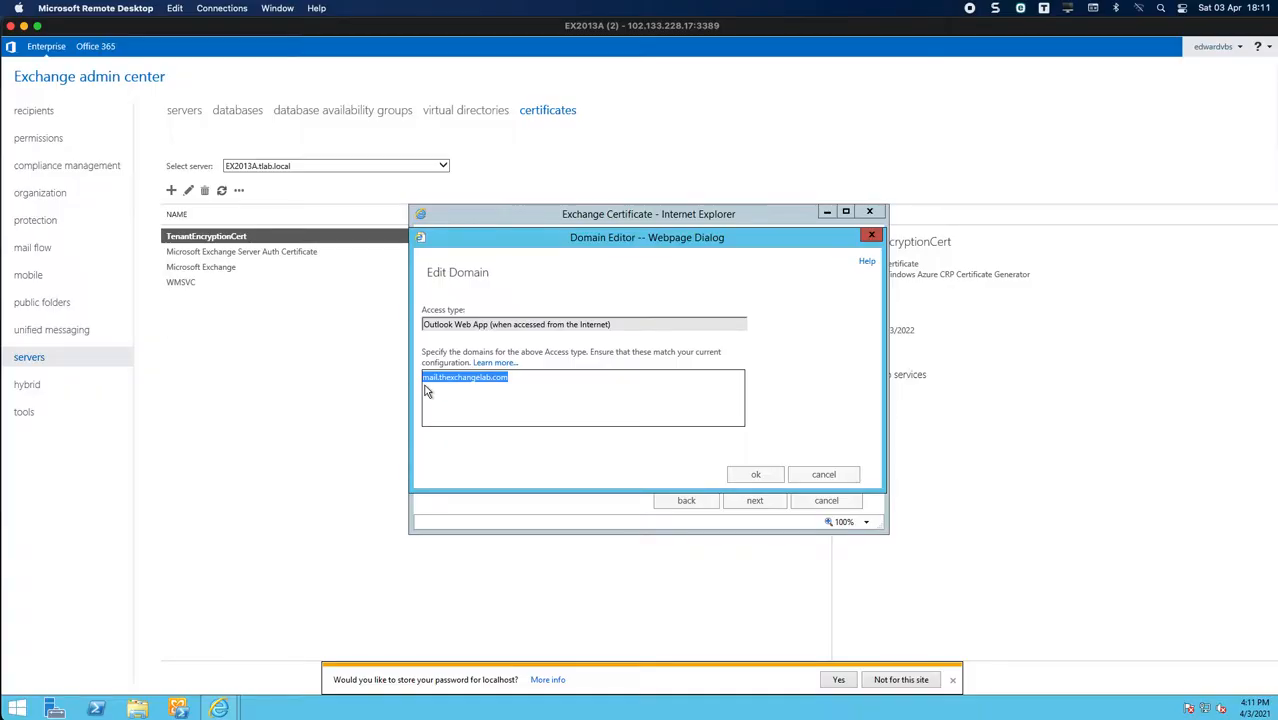
{"action": "mouse_move", "coordinate": [781, 511]}
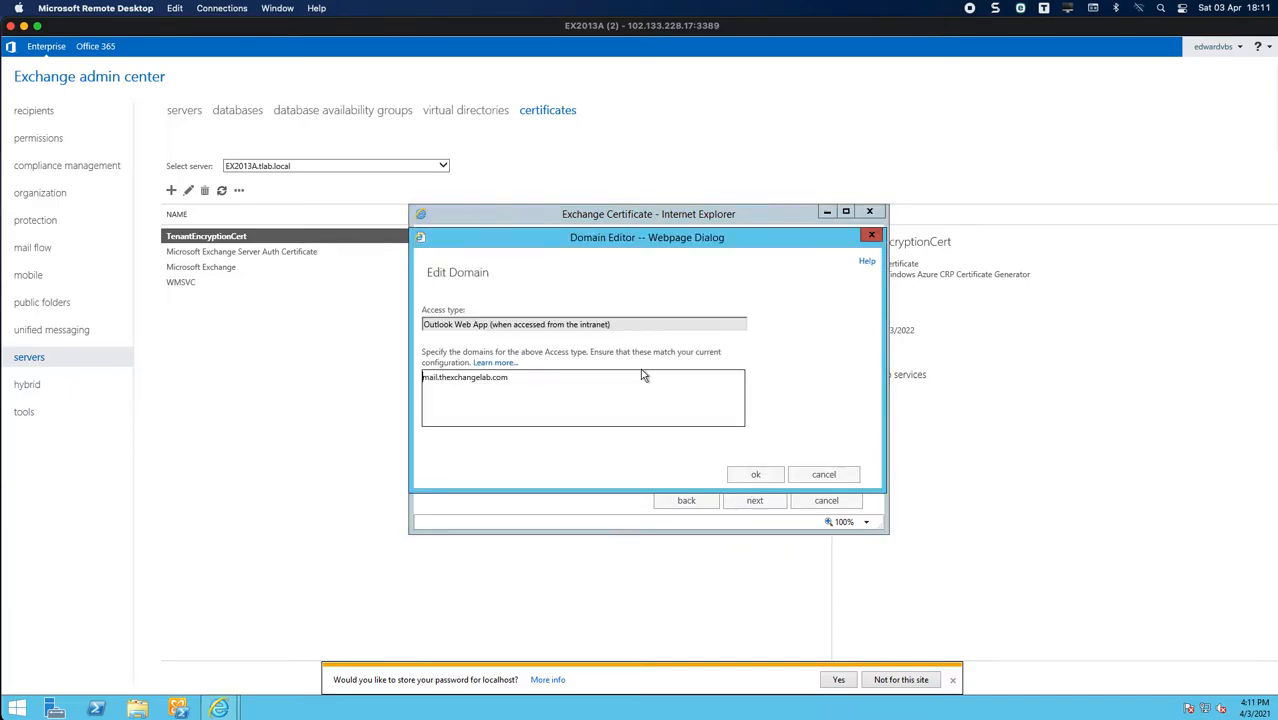
{"action": "left_click", "coordinate": [755, 474]}
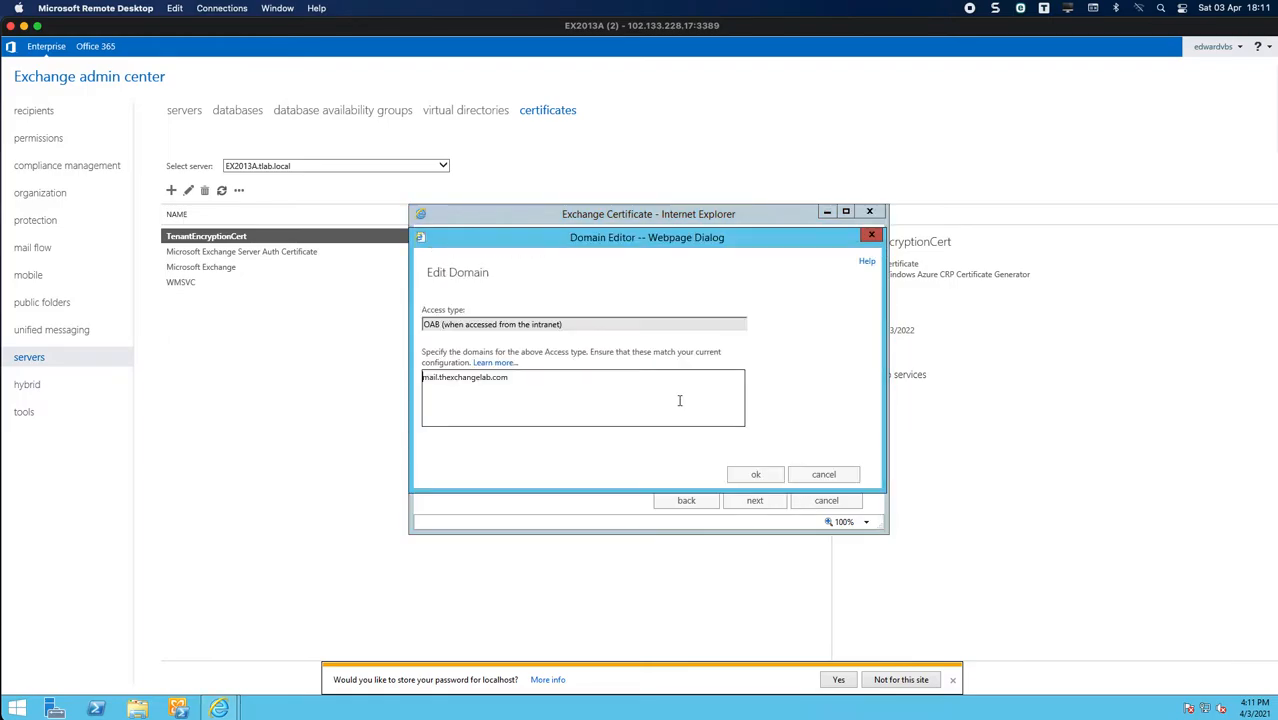
{"action": "left_click", "coordinate": [755, 474]}
{"action": "type", "text": "AutoDiscover.thexch"}
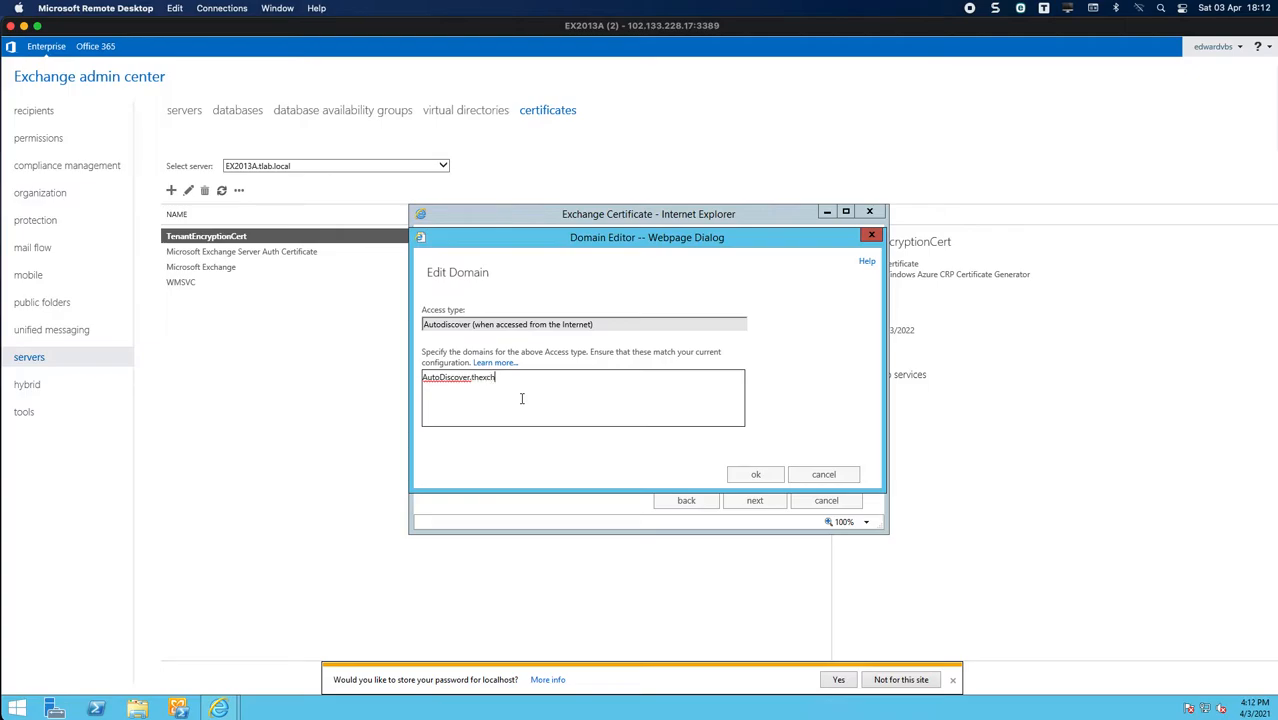
{"action": "type", "text": "angelab.com"}
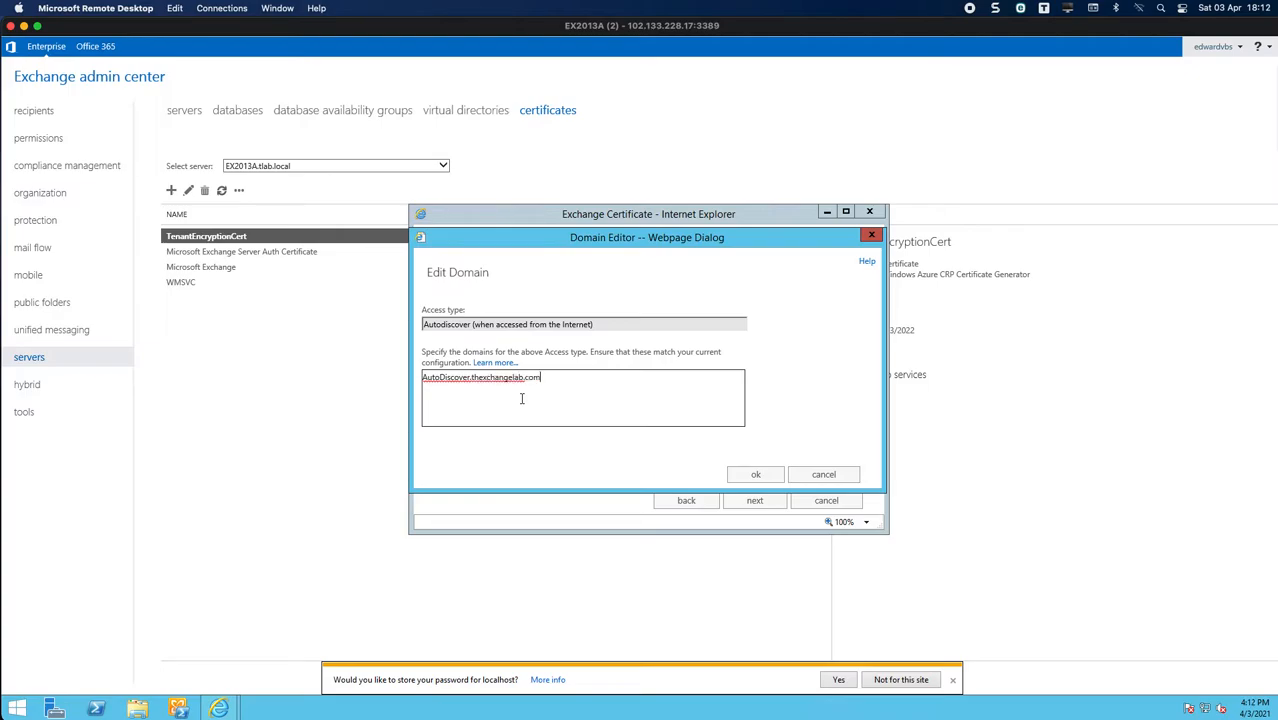
{"action": "left_click", "coordinate": [754, 474]}
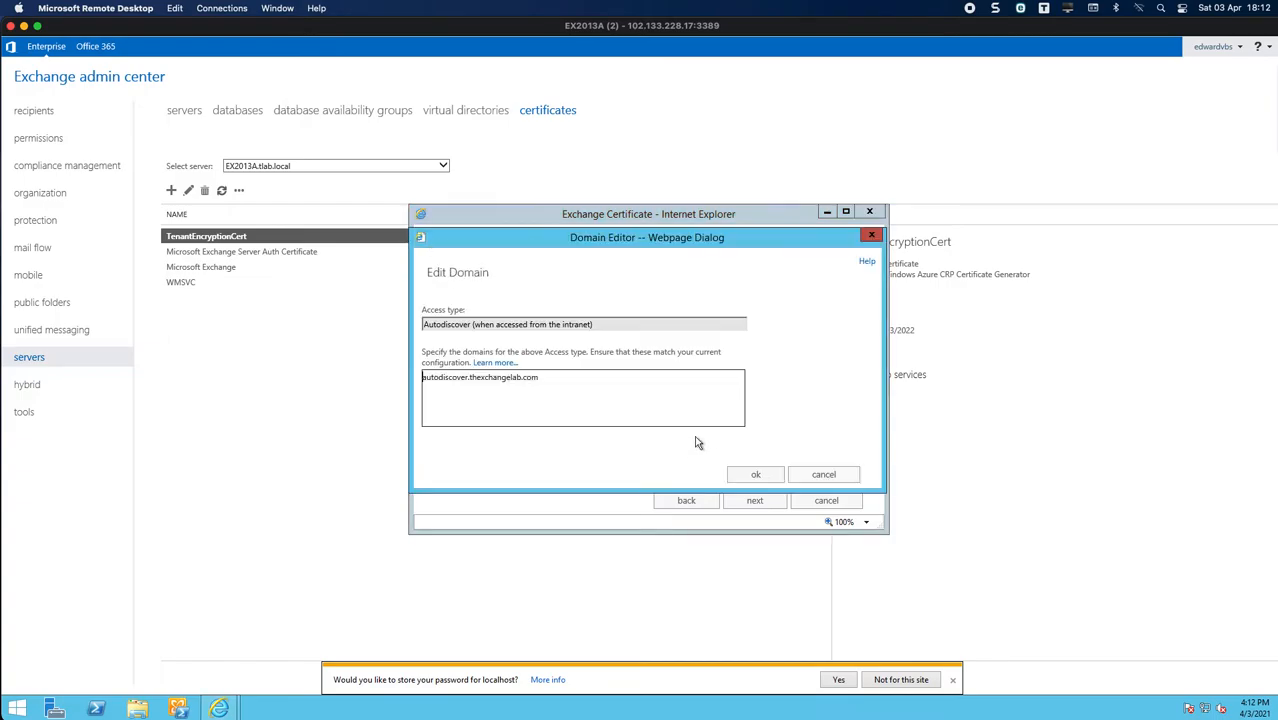
{"action": "left_click", "coordinate": [755, 474]}
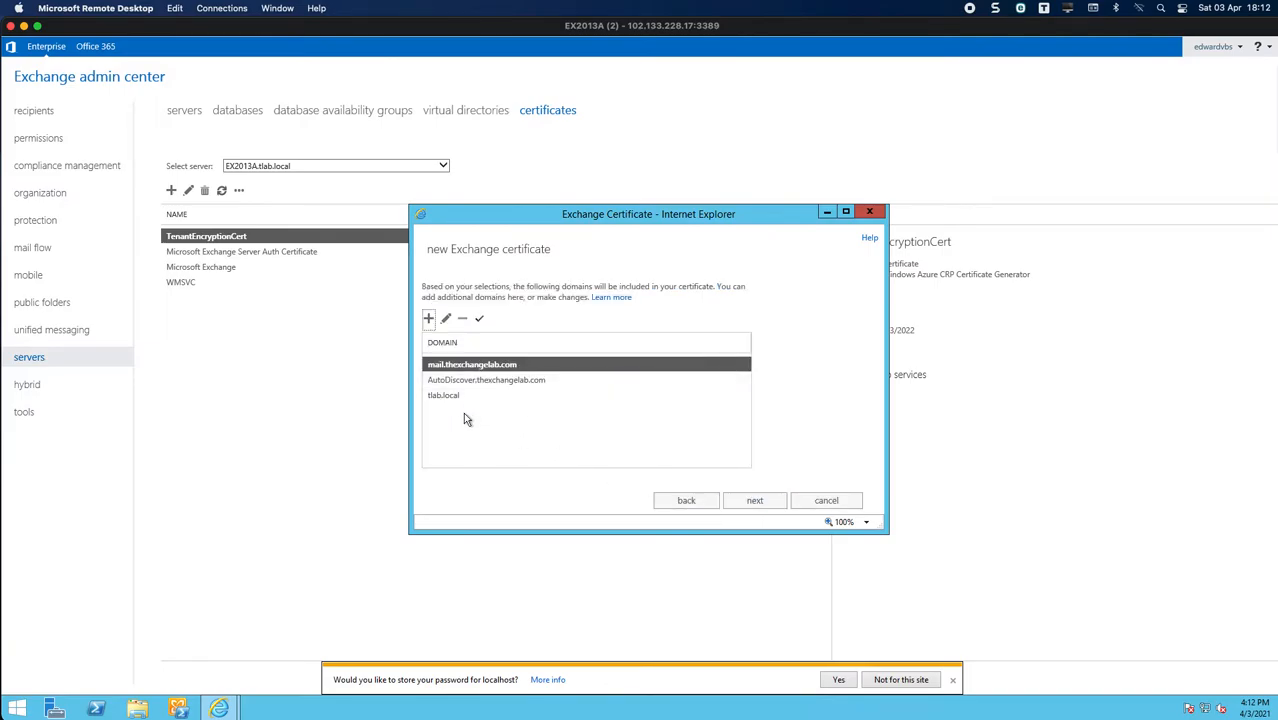
Step: Select tlab.local in the certificate domain list for removal
{"action": "left_click", "coordinate": [471, 394]}
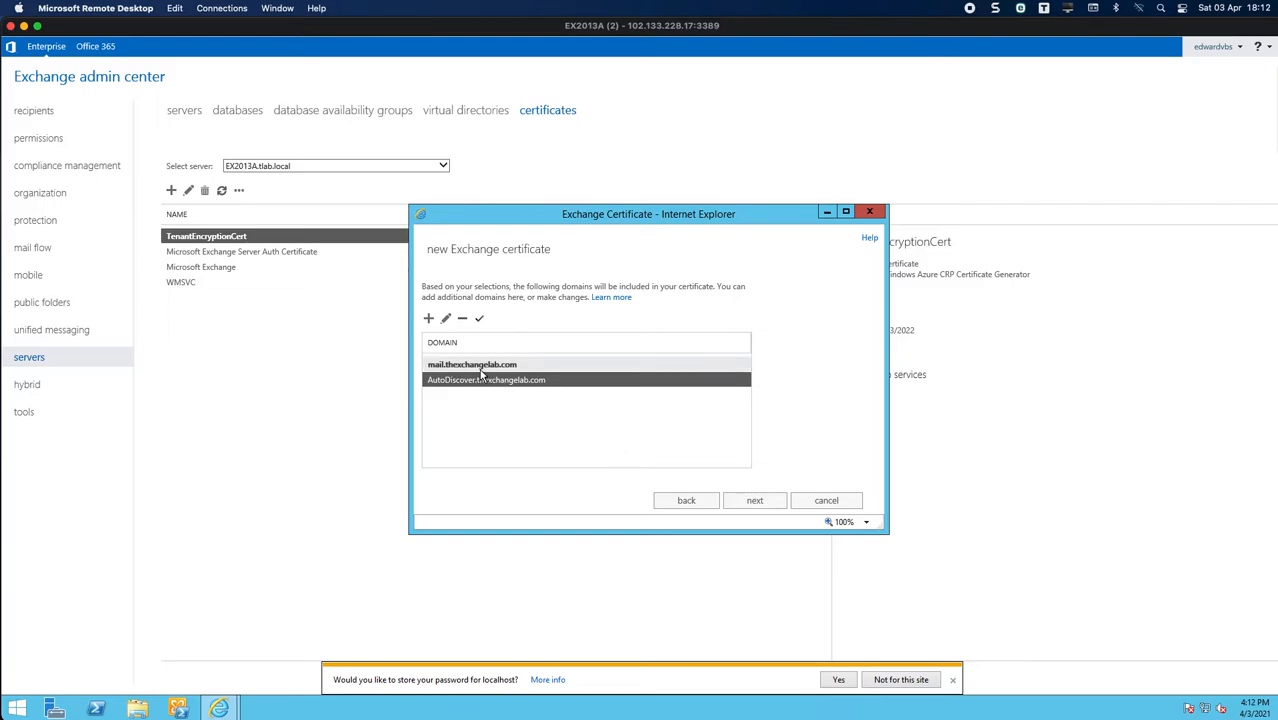
Step: Enter organization CollaborationPro, department IT, city and state Texas, country United States
{"action": "left_click", "coordinate": [754, 500]}
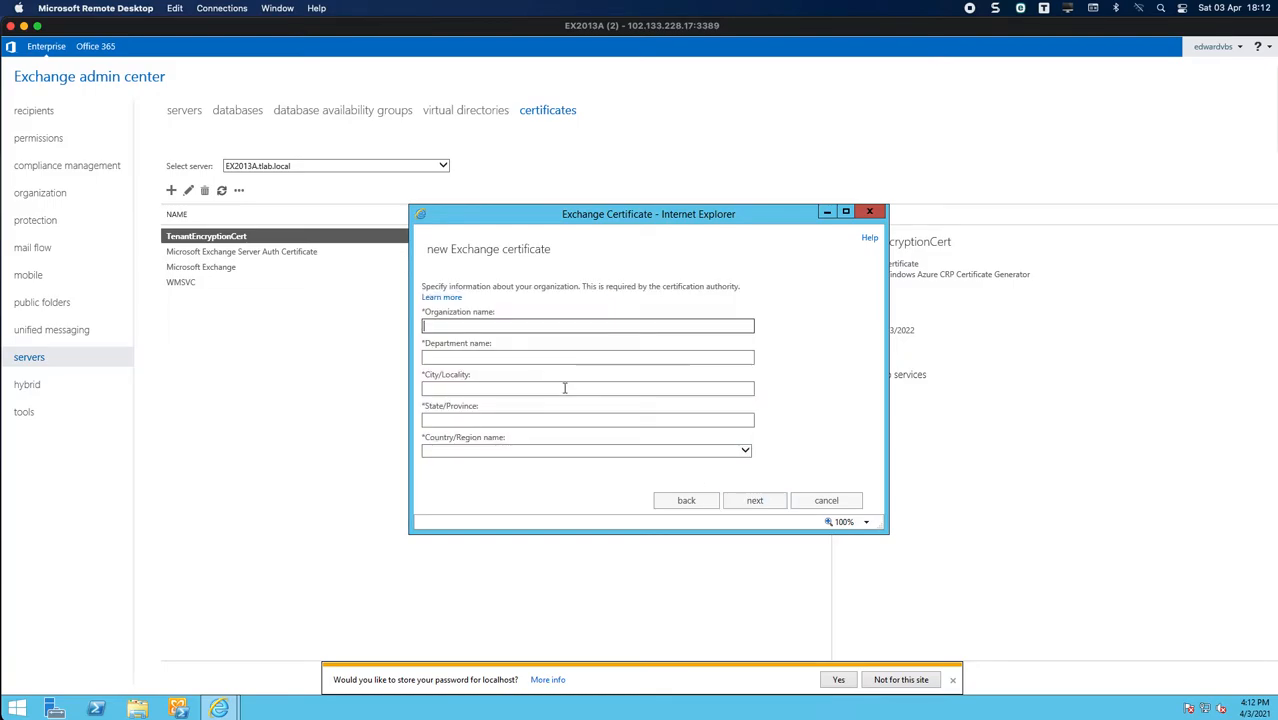
{"action": "type", "text": "CollaborationPro"}
{"action": "left_click", "coordinate": [588, 357]}
{"action": "type", "text": "IT"}
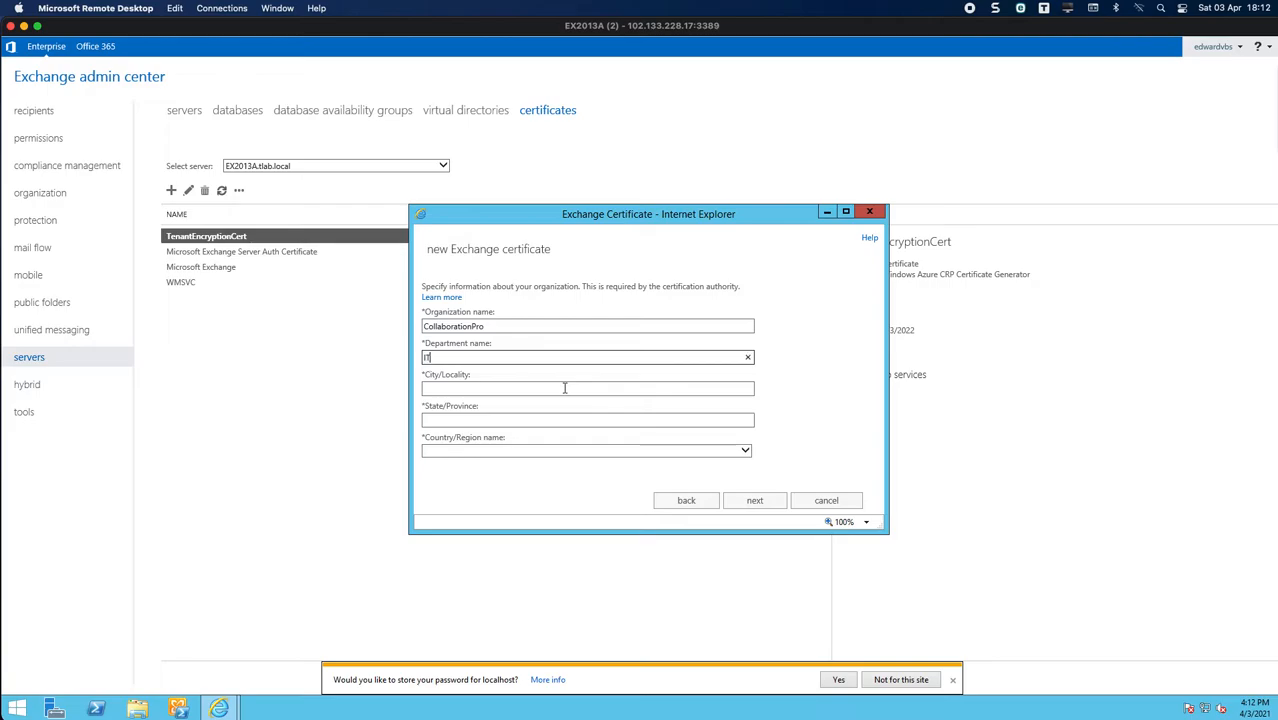
{"action": "left_click", "coordinate": [587, 388]}
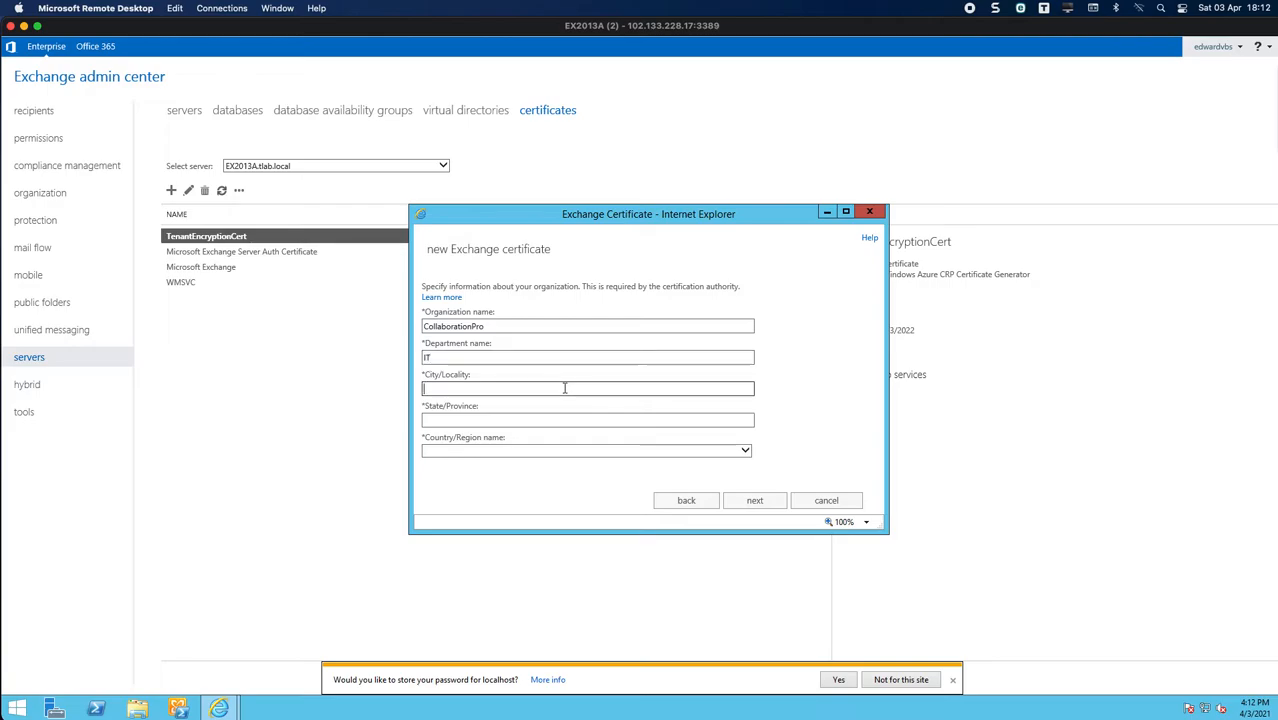
{"action": "type", "text": "Tex"}
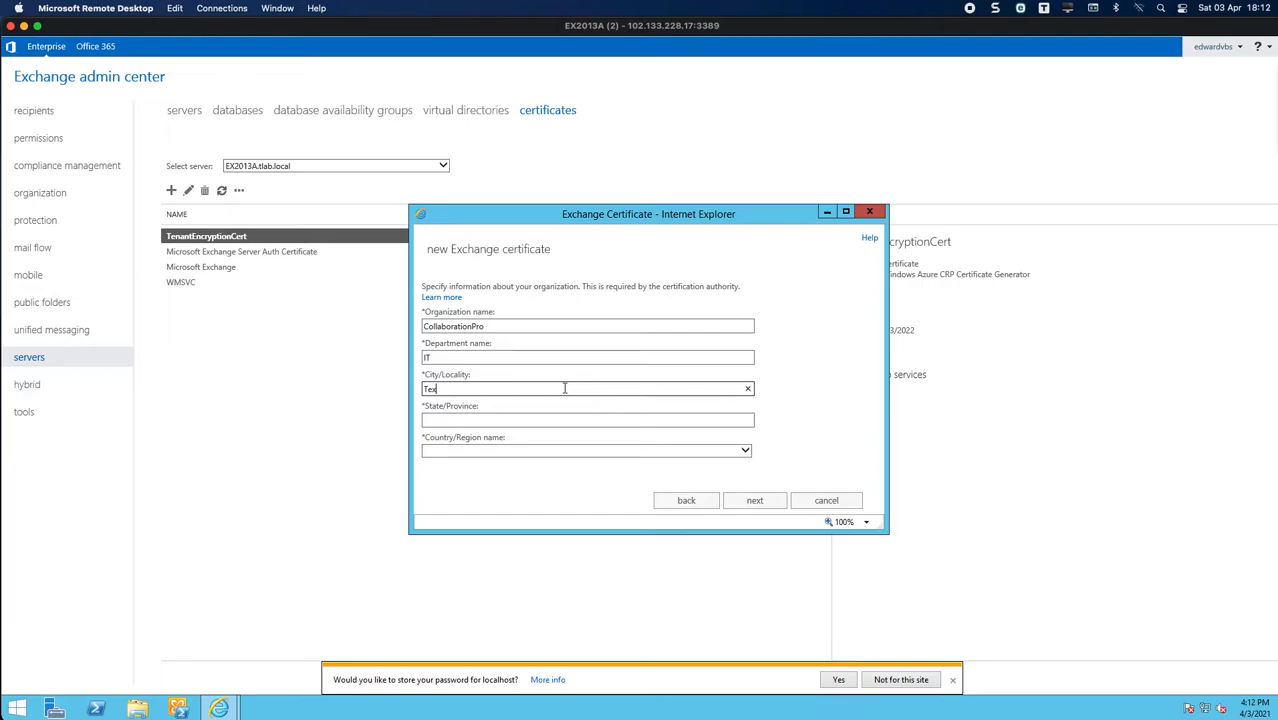
{"action": "type", "text": "Texas"}
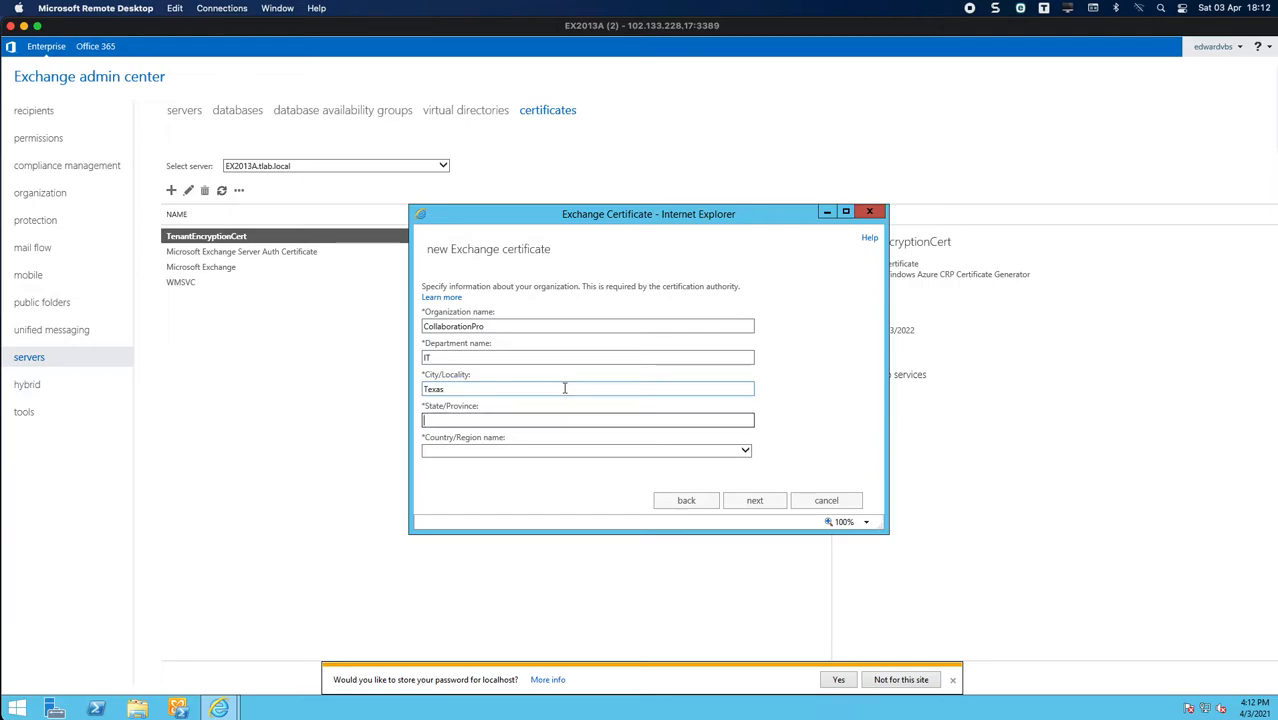
{"action": "type", "text": "Texas"}
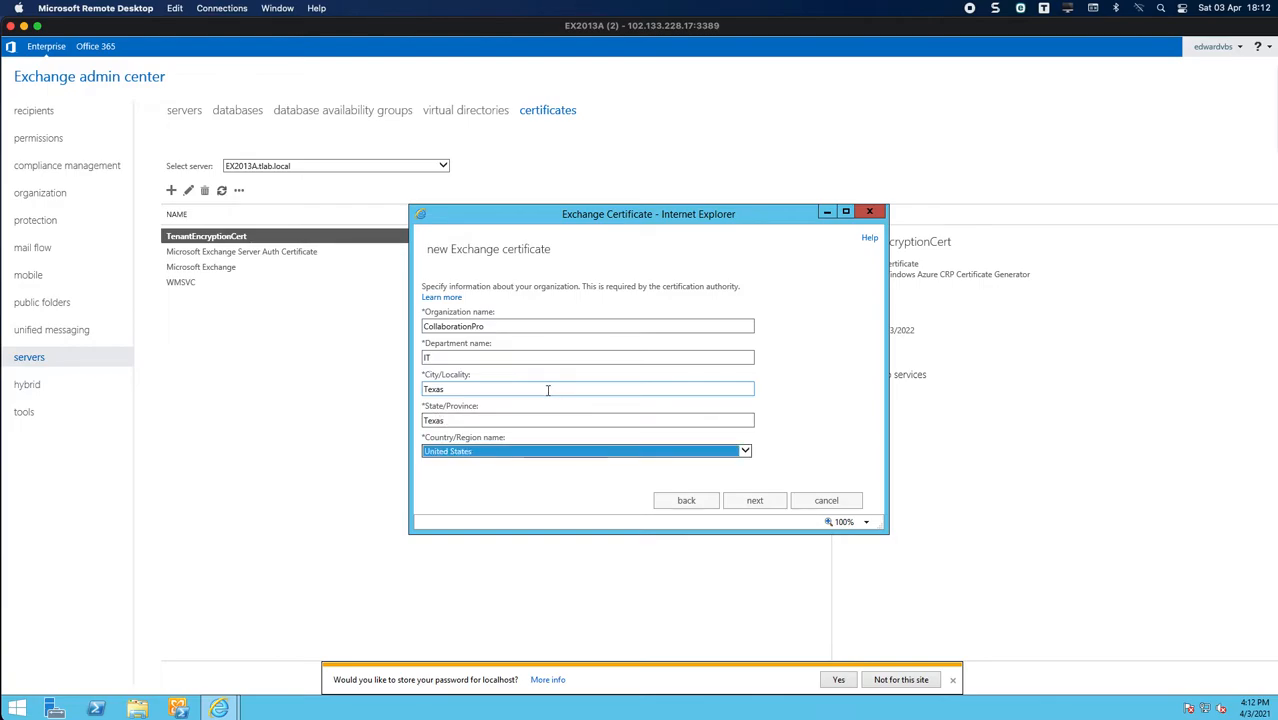
{"action": "left_click", "coordinate": [754, 500]}
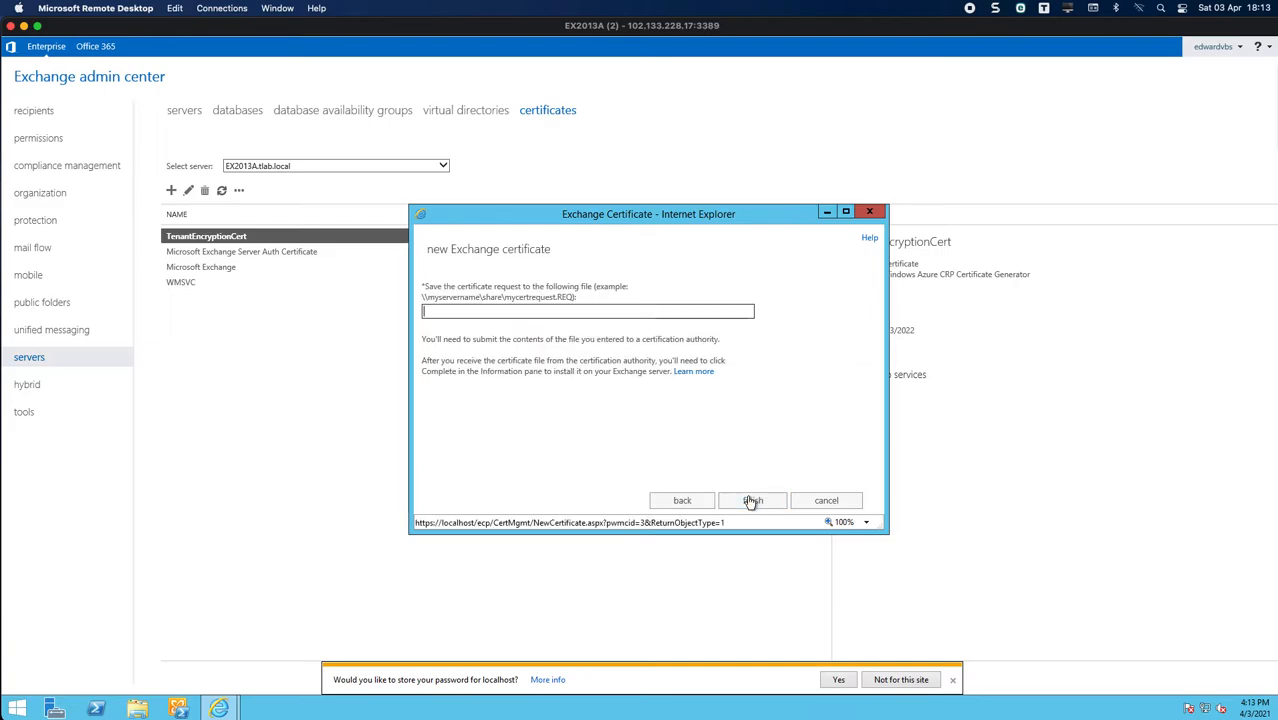
Step: Save the request as \\localhost\c$\SSLCert.REQ and finish the wizard
{"action": "type", "text": "\\\\localhost\\c$\\"}
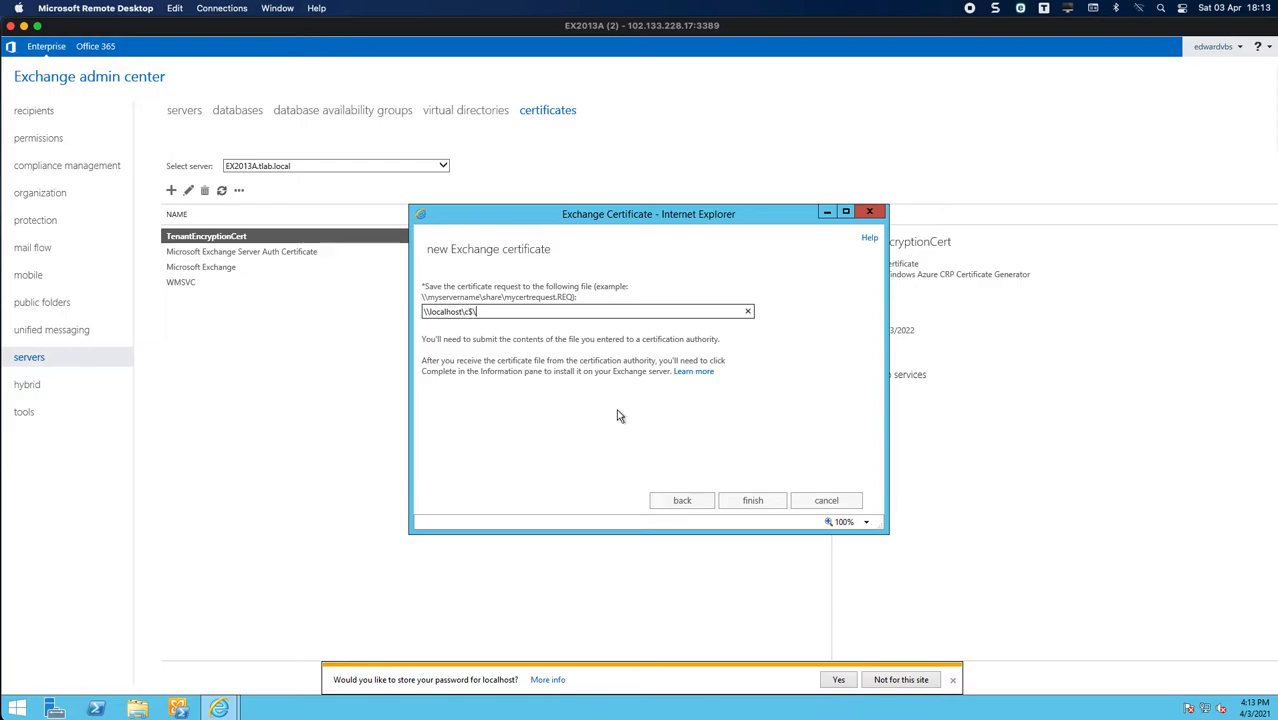
{"action": "type", "text": "SSLCert.R"}
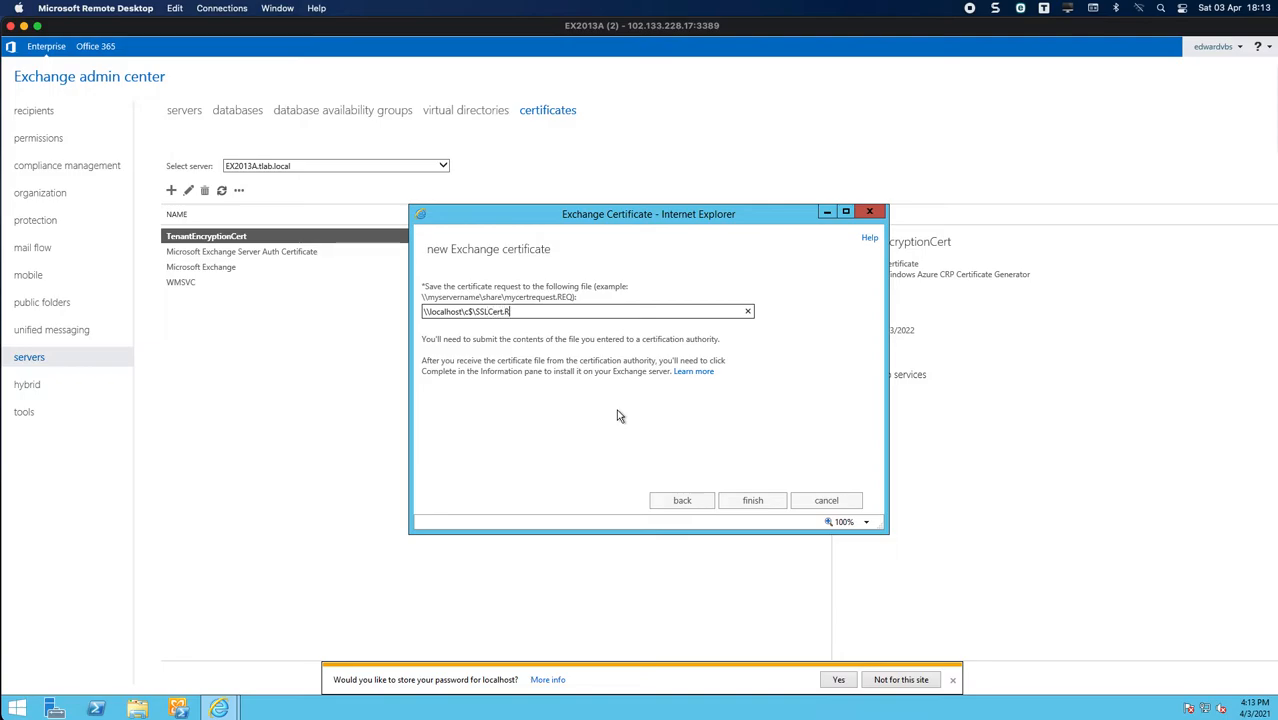
{"action": "left_click", "coordinate": [752, 500]}
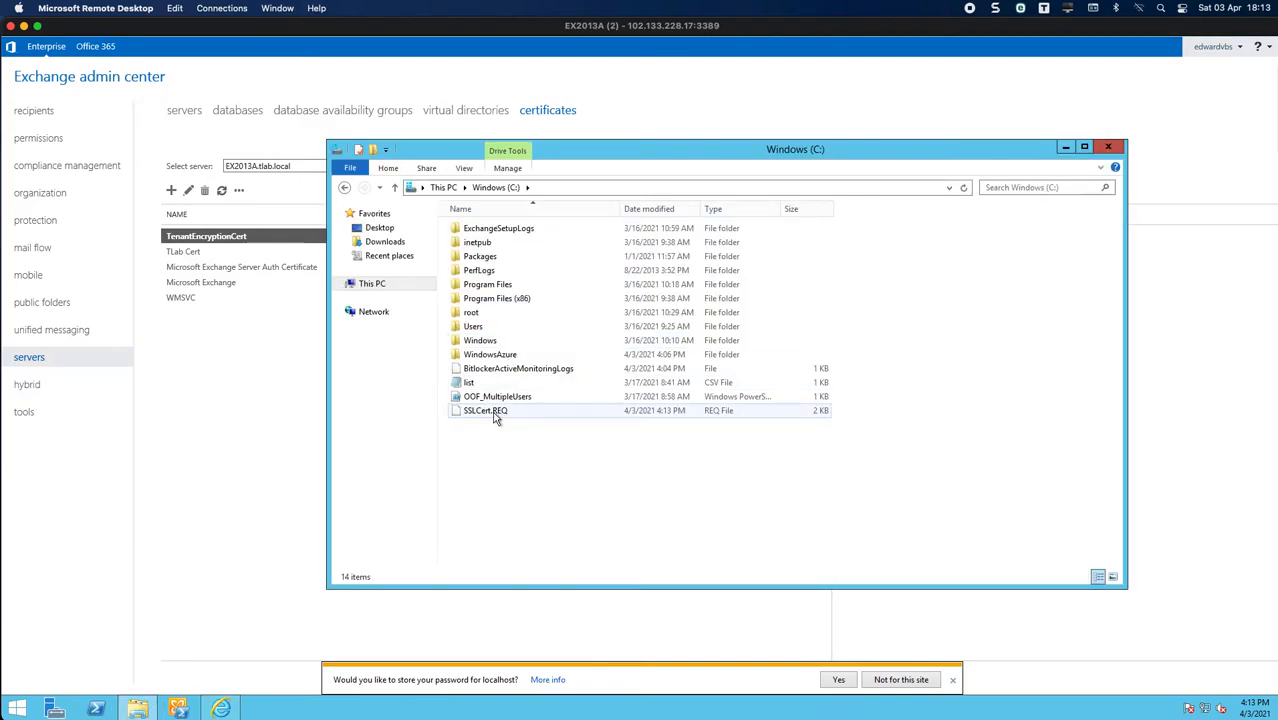
Step: Verify SSLCert.REQ on C:, minimize Explorer, and view TLab Cert's Pending request details
{"action": "left_click", "coordinate": [480, 410]}
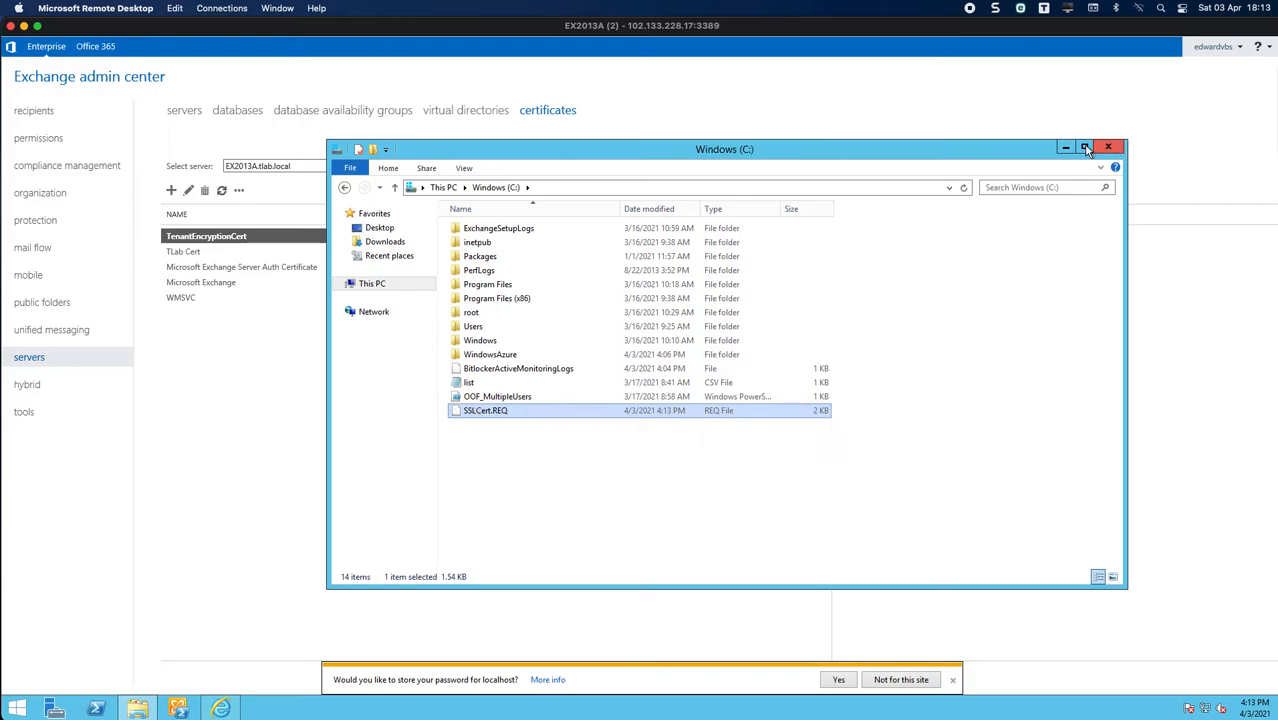
{"action": "left_click", "coordinate": [1118, 145]}
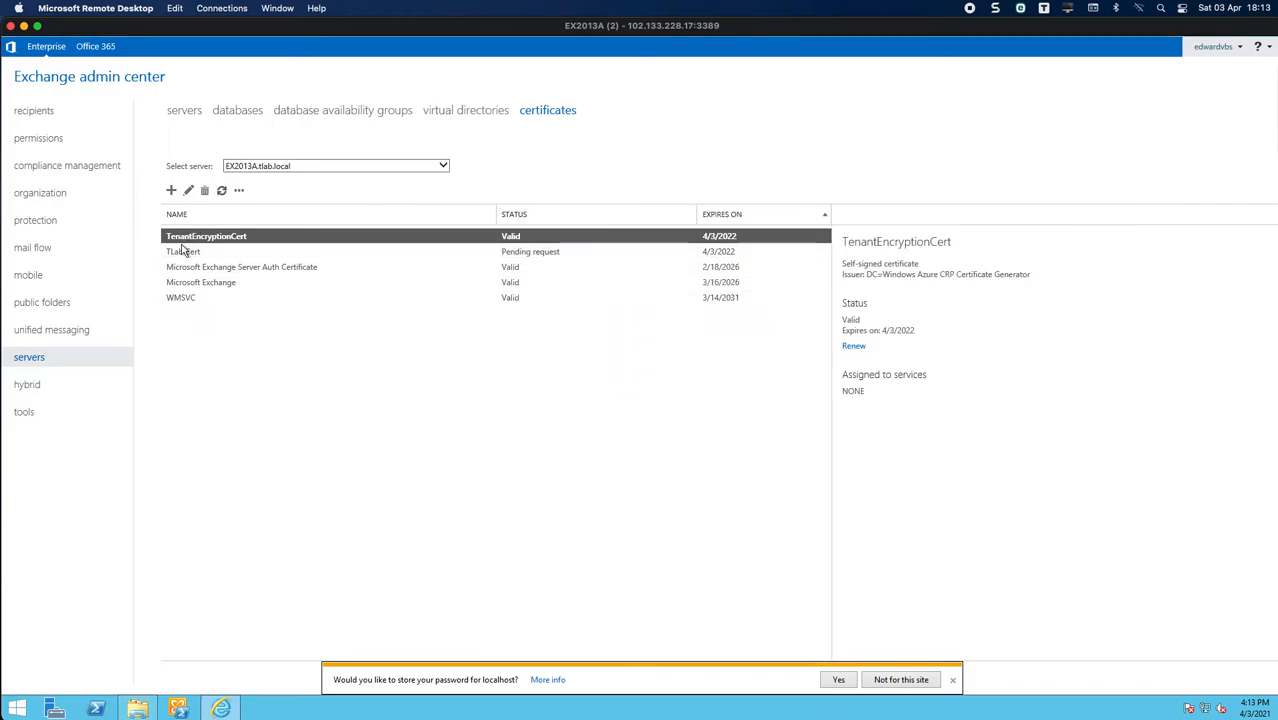
{"action": "left_click", "coordinate": [183, 251]}
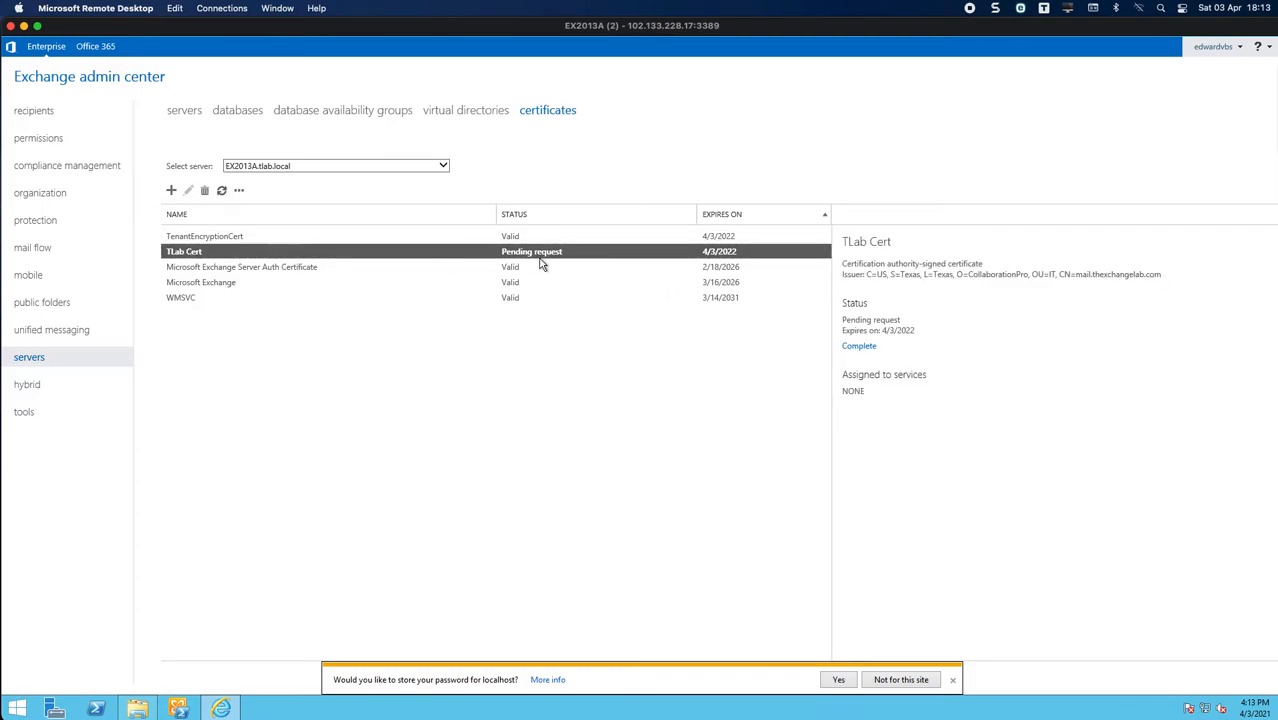
{"action": "mouse_move", "coordinate": [224, 607]}
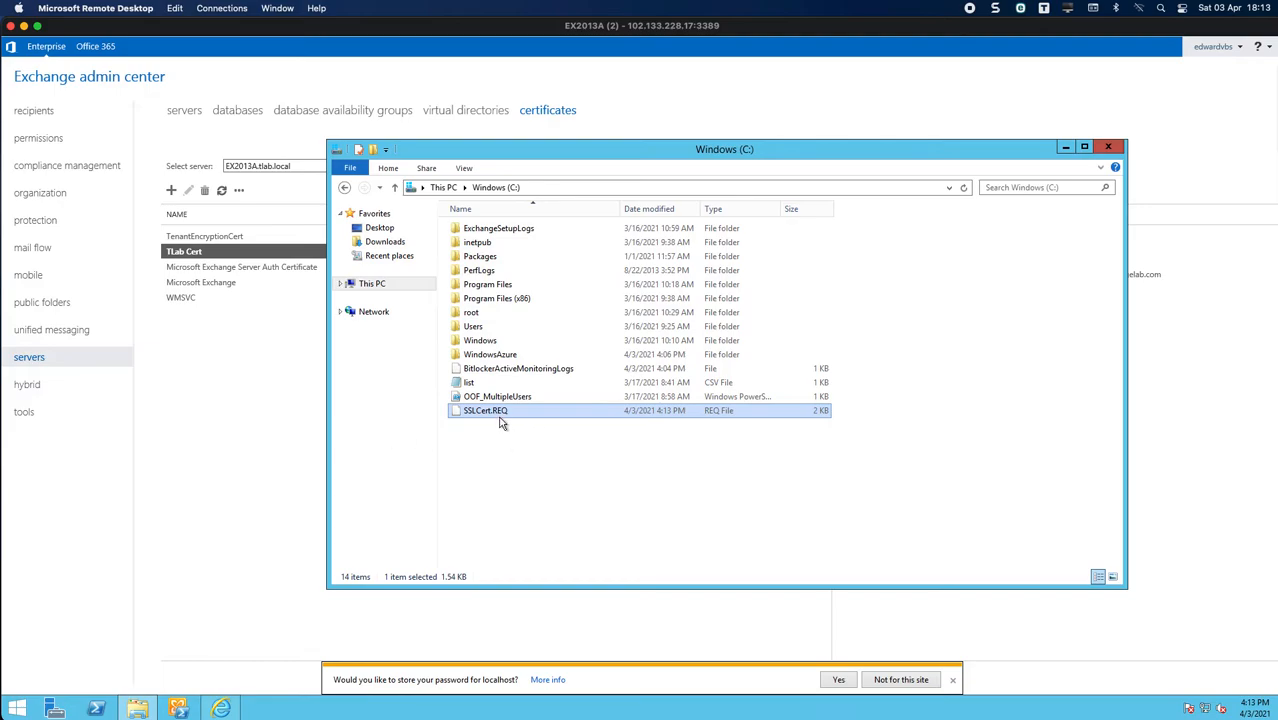
{"action": "mouse_move", "coordinate": [503, 417]}
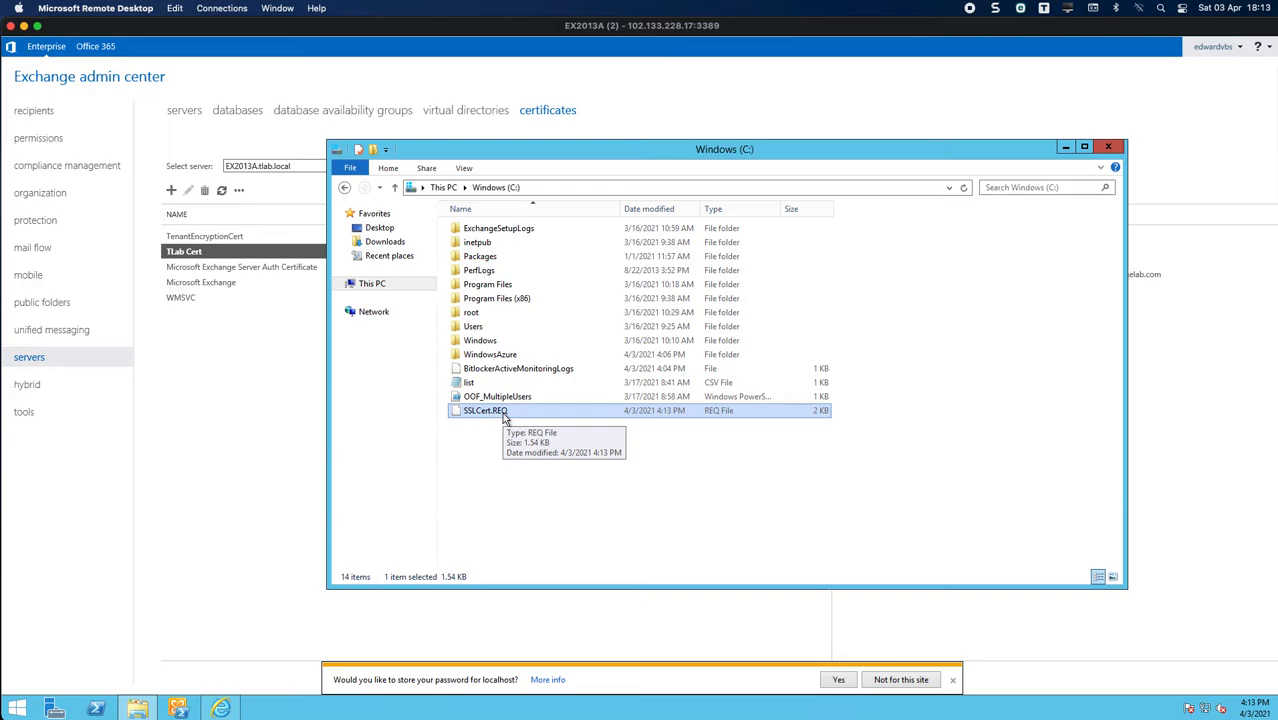
{"action": "mouse_move", "coordinate": [295, 359]}
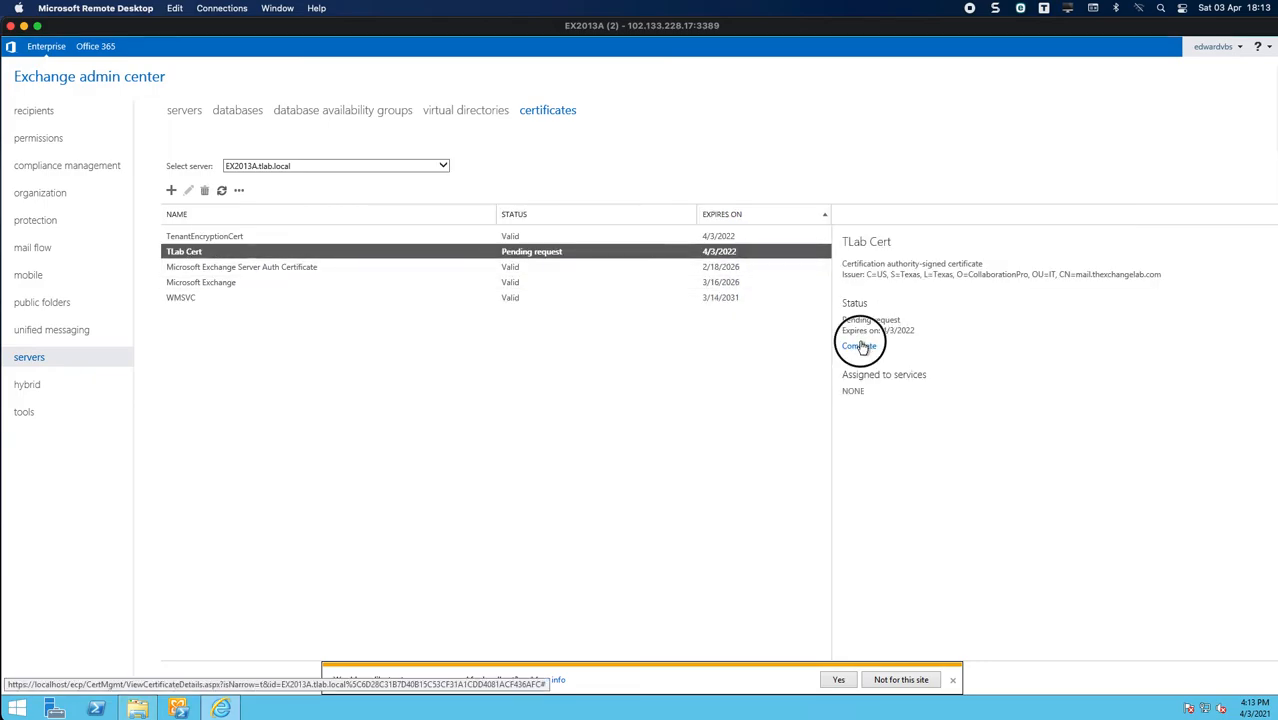
{"action": "left_click", "coordinate": [855, 345]}
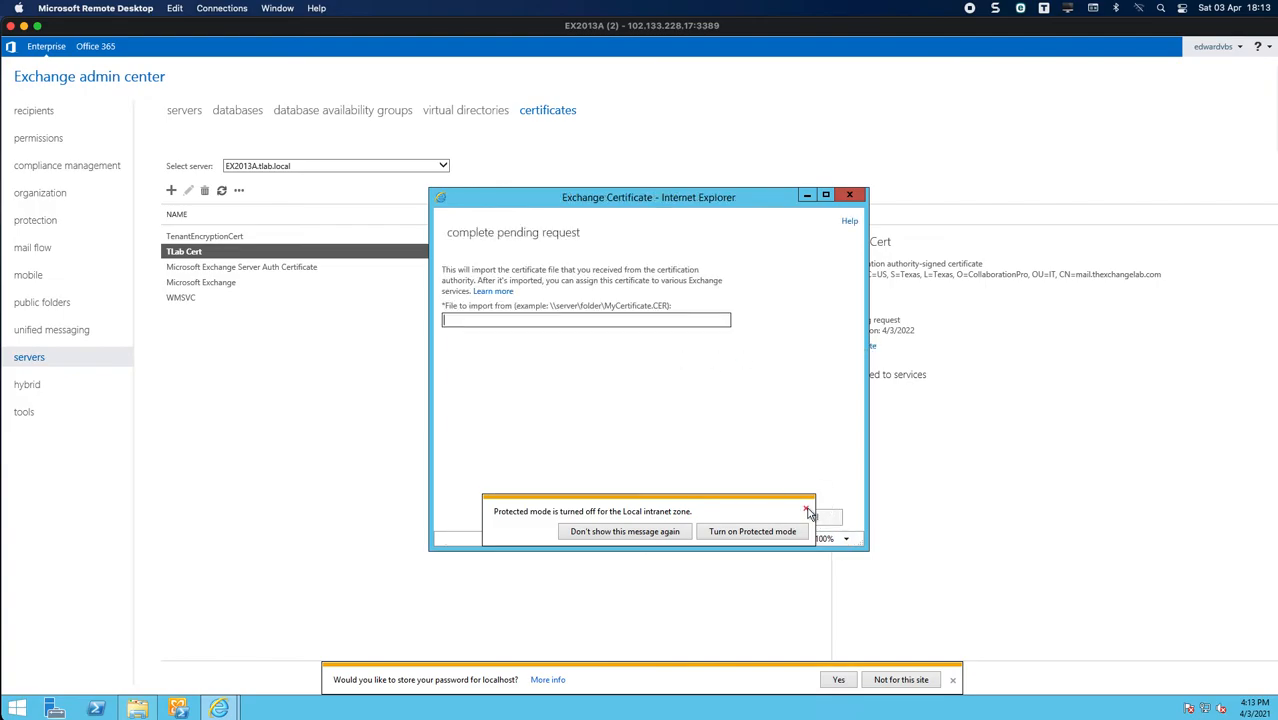
{"action": "left_click", "coordinate": [809, 516]}
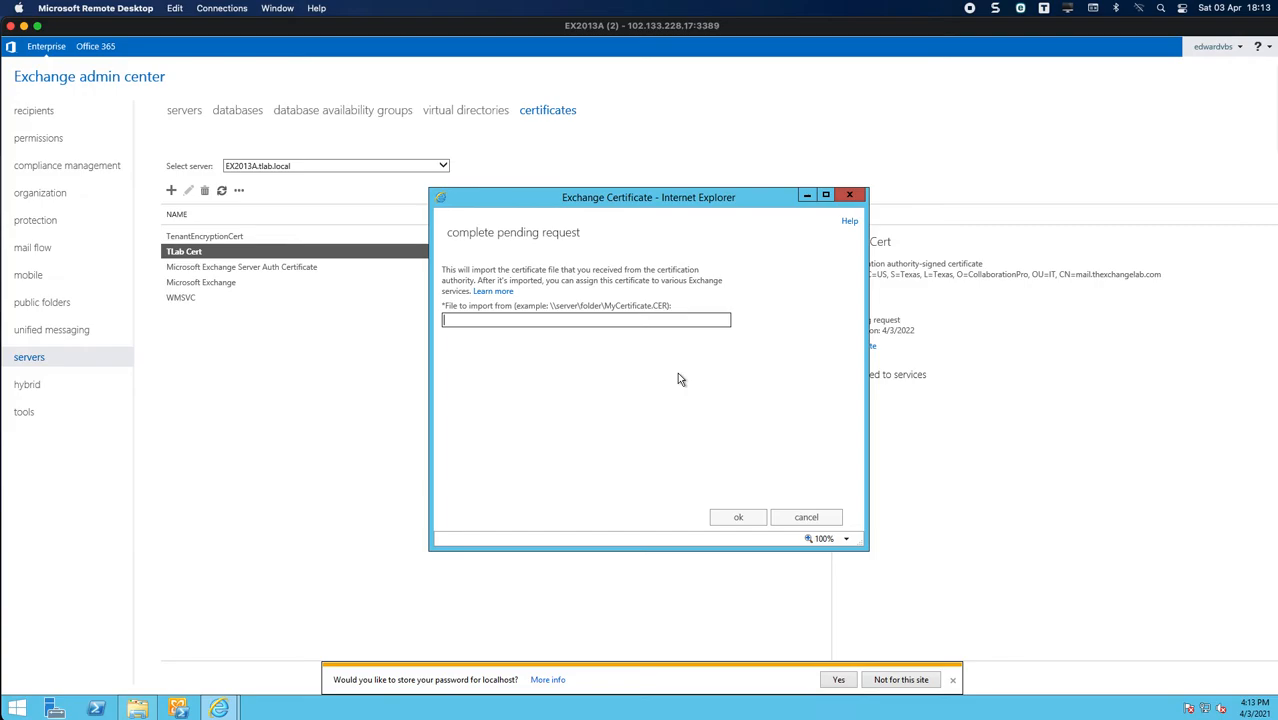
{"action": "mouse_move", "coordinate": [679, 380]}
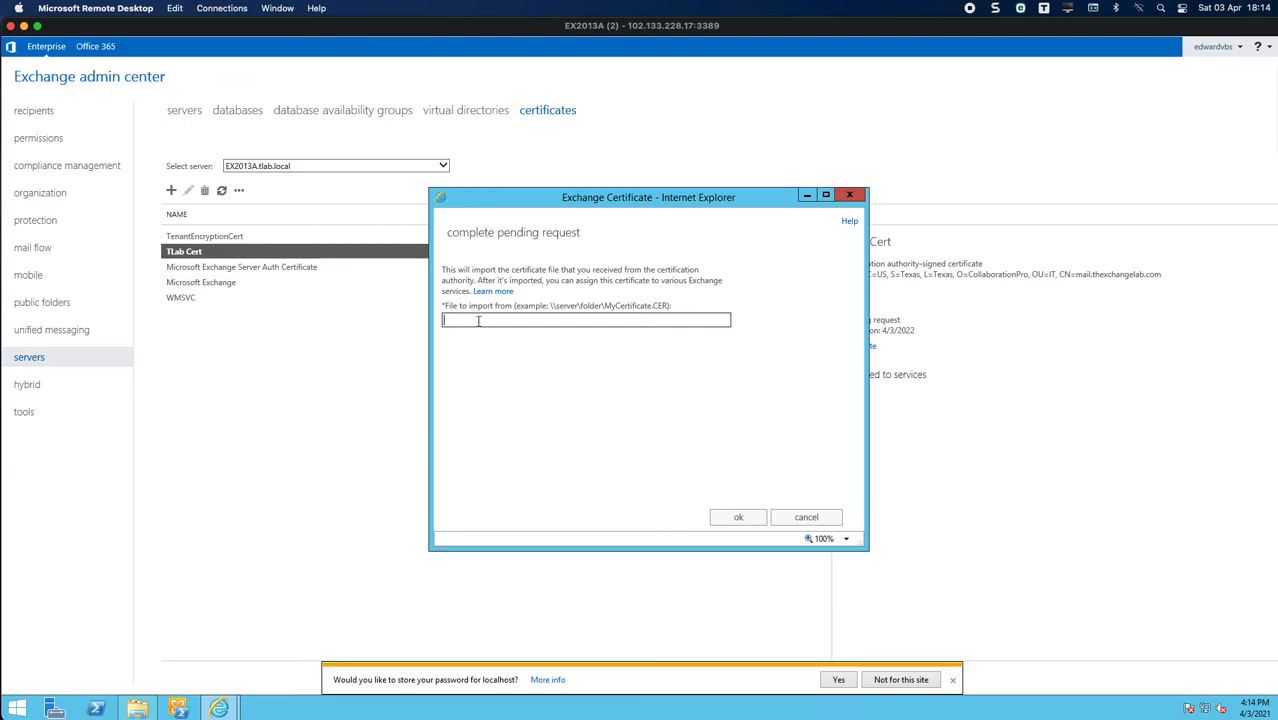
{"action": "mouse_move", "coordinate": [100, 352]}
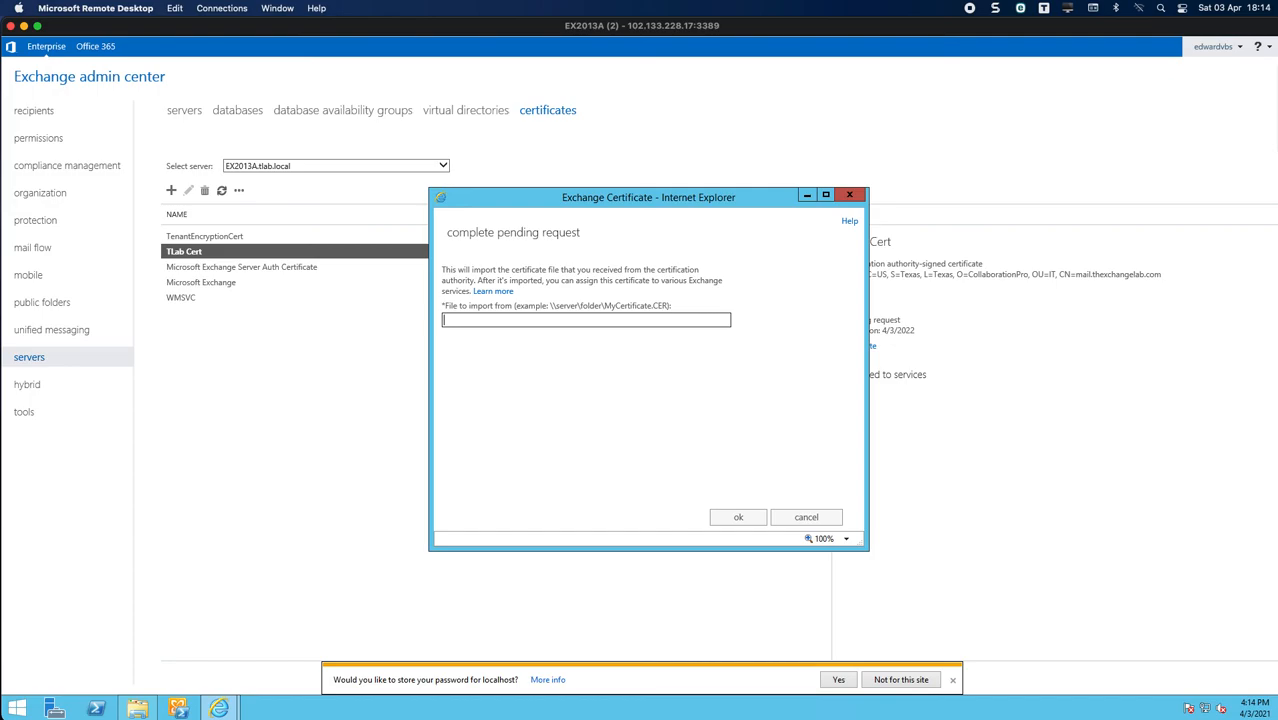
{"action": "mouse_move", "coordinate": [685, 347]}
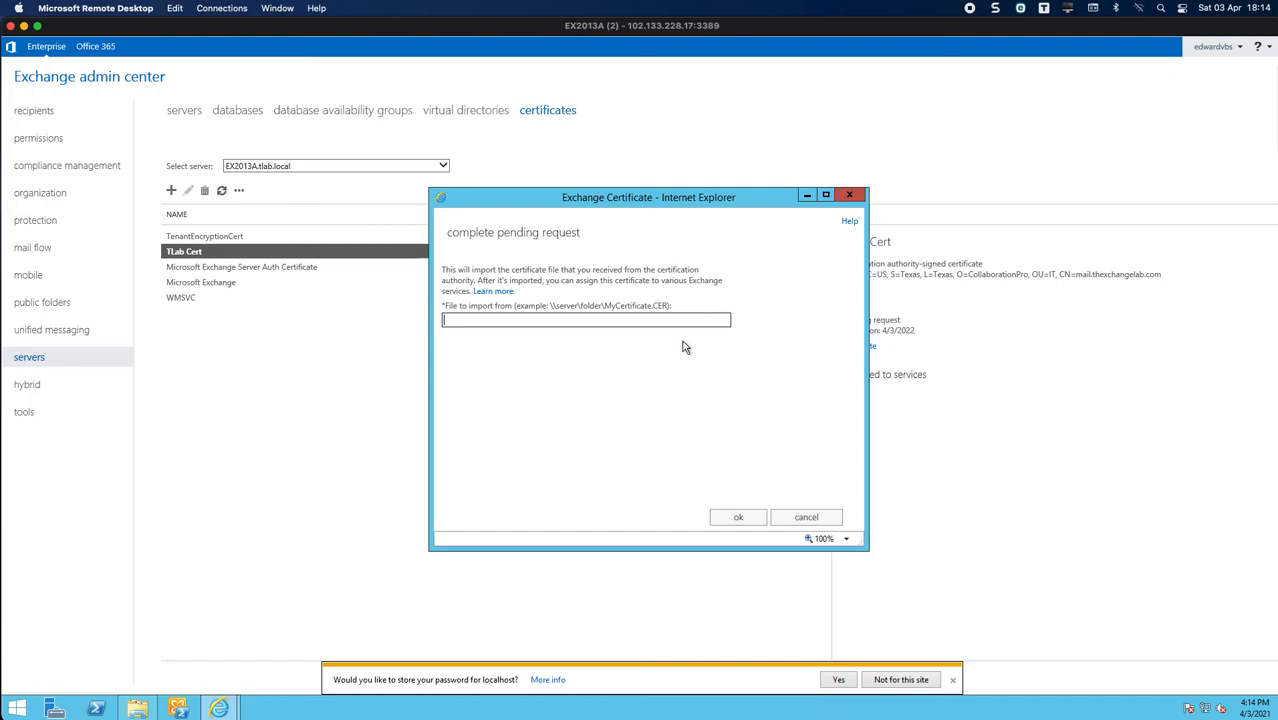
{"action": "left_click", "coordinate": [806, 516]}
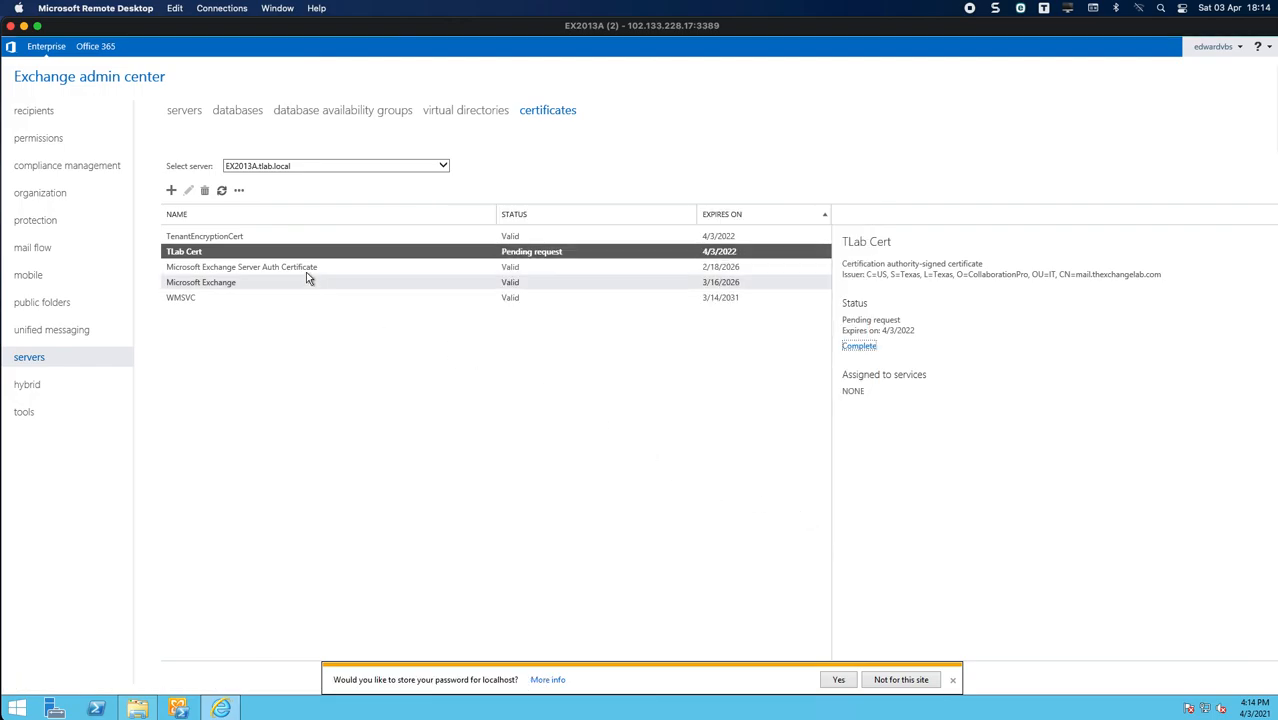
{"action": "mouse_move", "coordinate": [274, 266]}
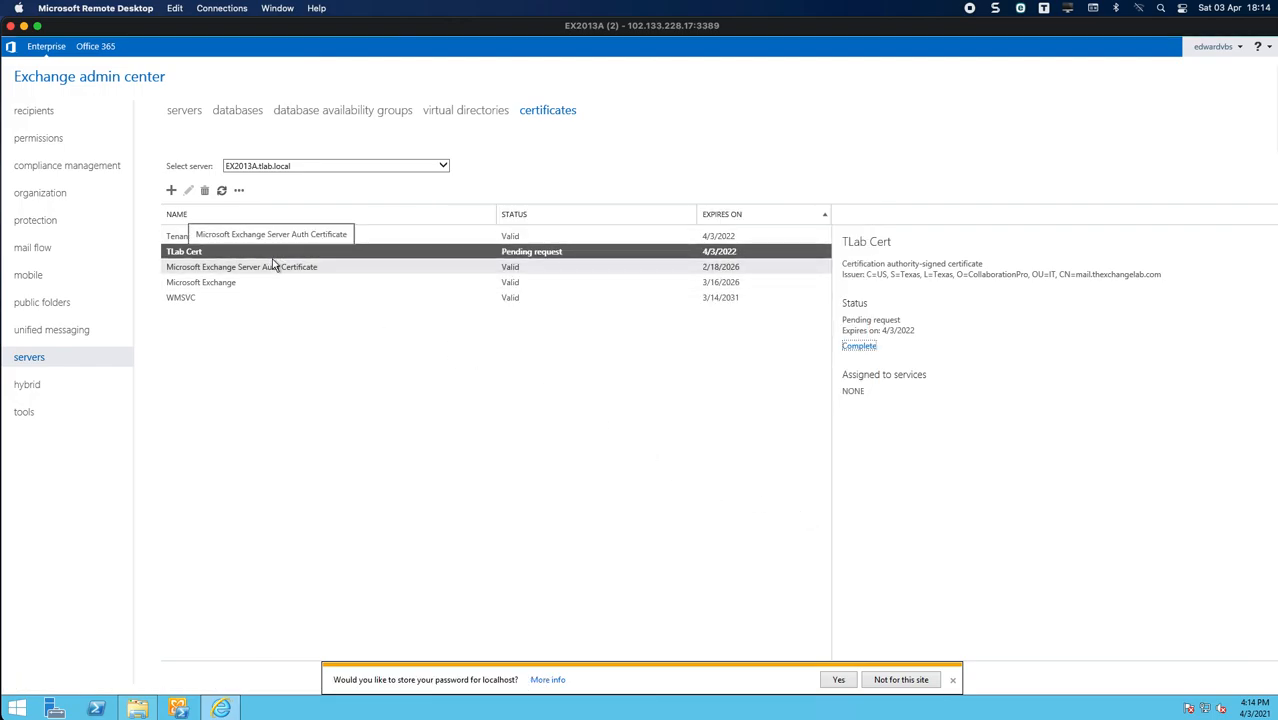
{"action": "mouse_move", "coordinate": [493, 347]}
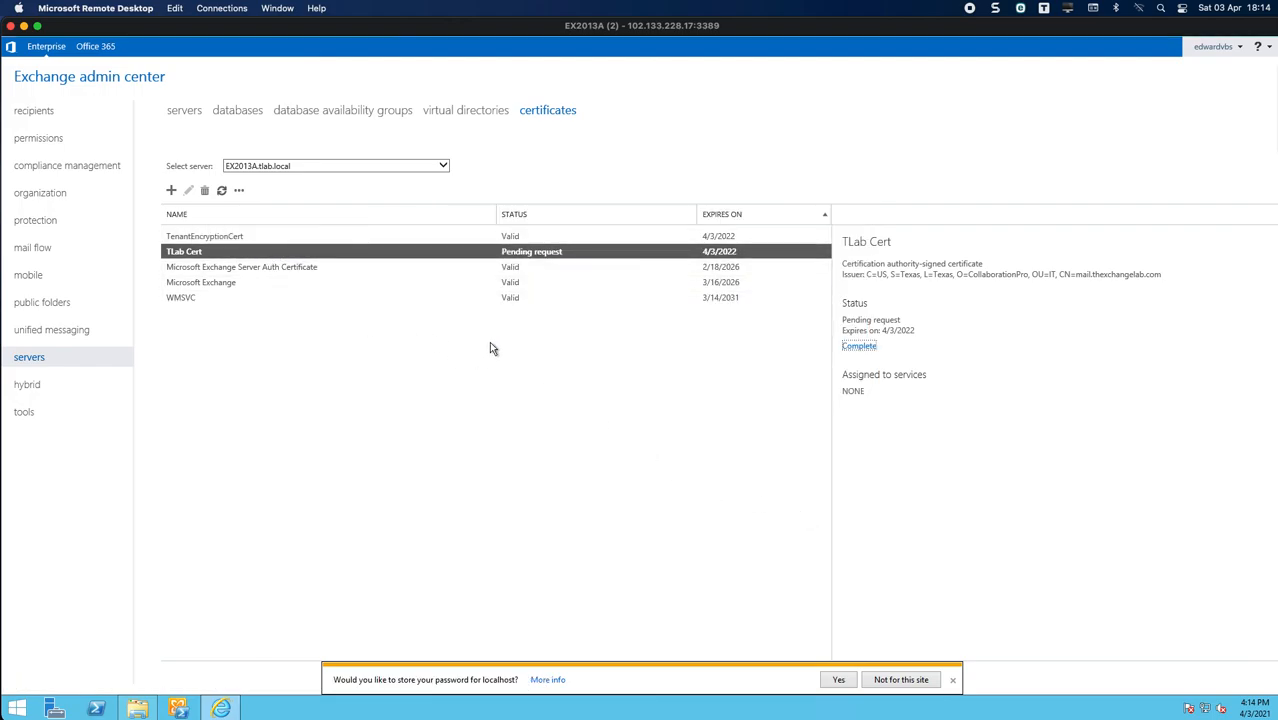
{"action": "mouse_move", "coordinate": [827, 553]}
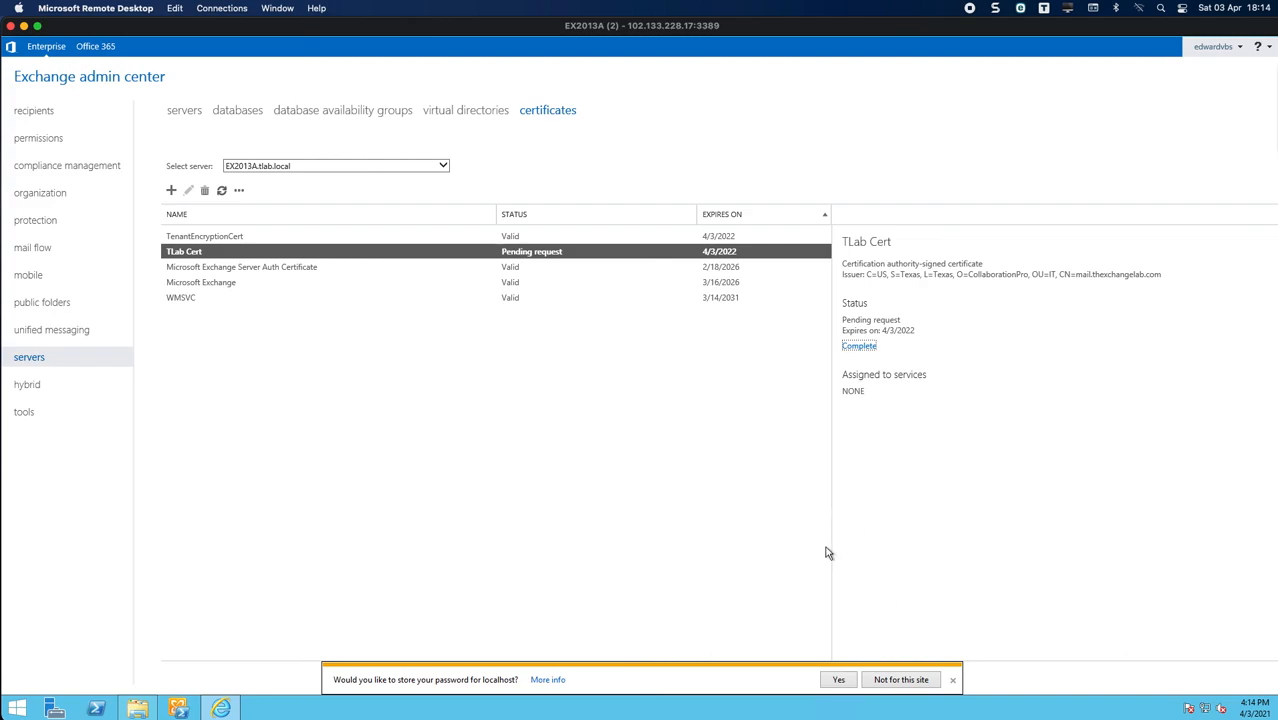